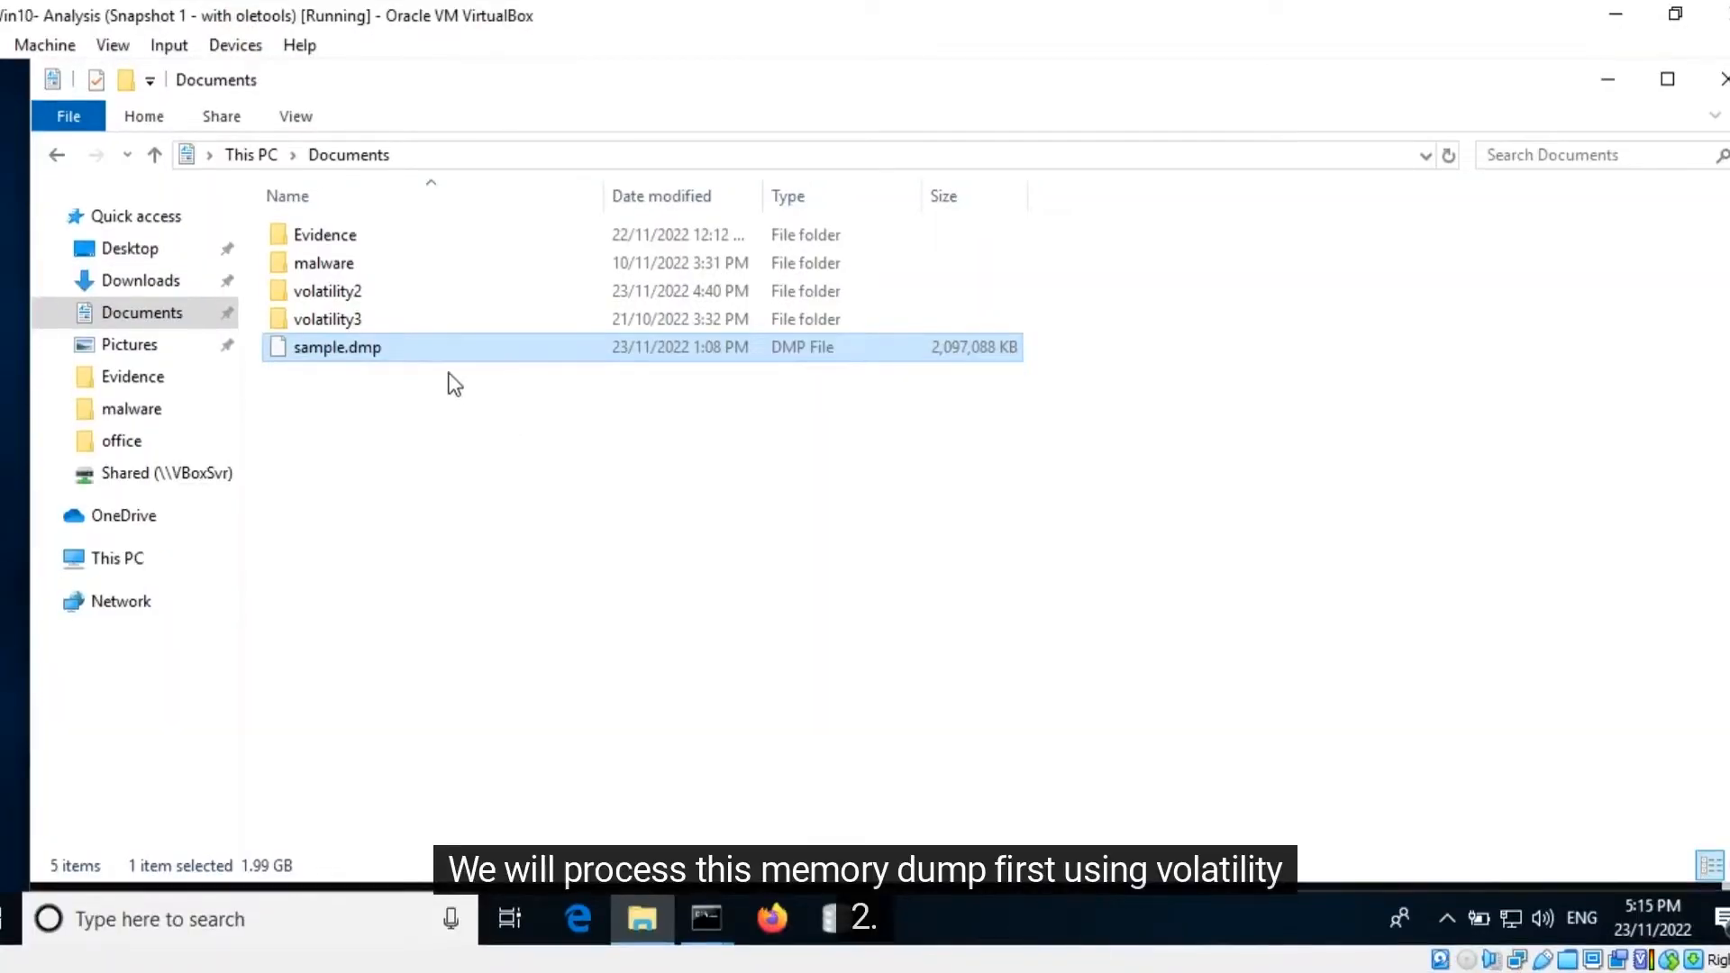
{"action": "mouse_move", "coordinate": [429, 357]}
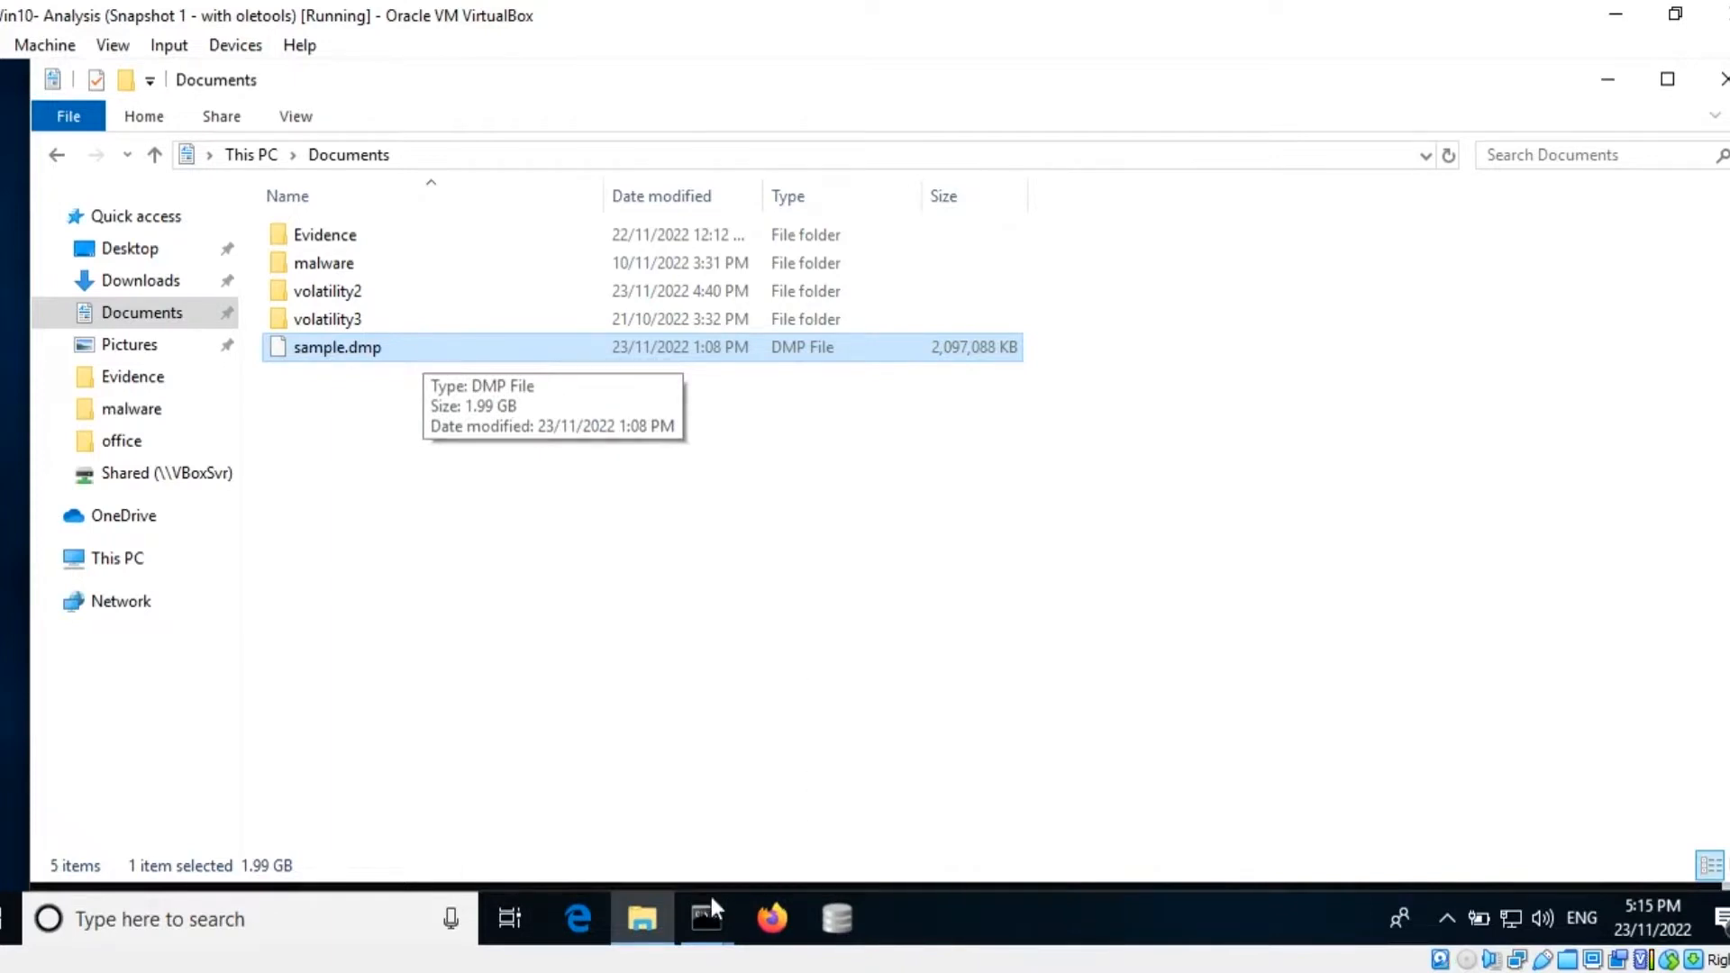
Enter python2 vol.py -f ..\sample.dmp for Volatility 2 imageinfo, dropping the unneeded --profile option.
{"action": "left_click", "coordinate": [704, 917]}
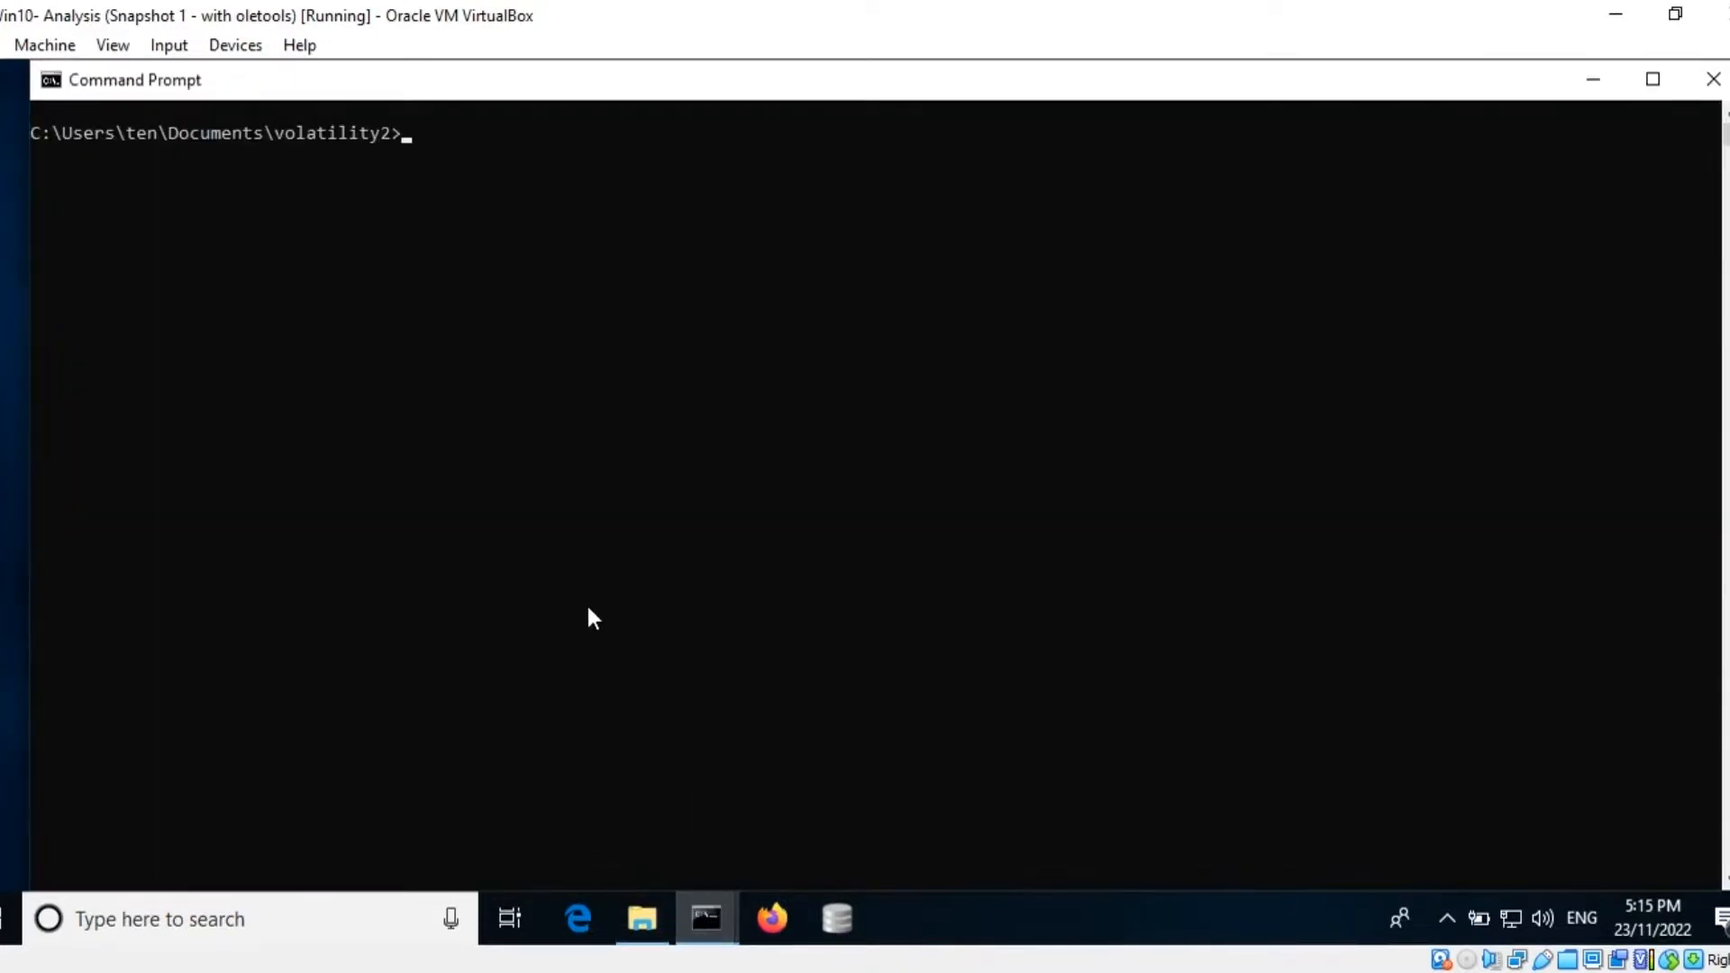
{"action": "type", "text": "python2 vol.py"}
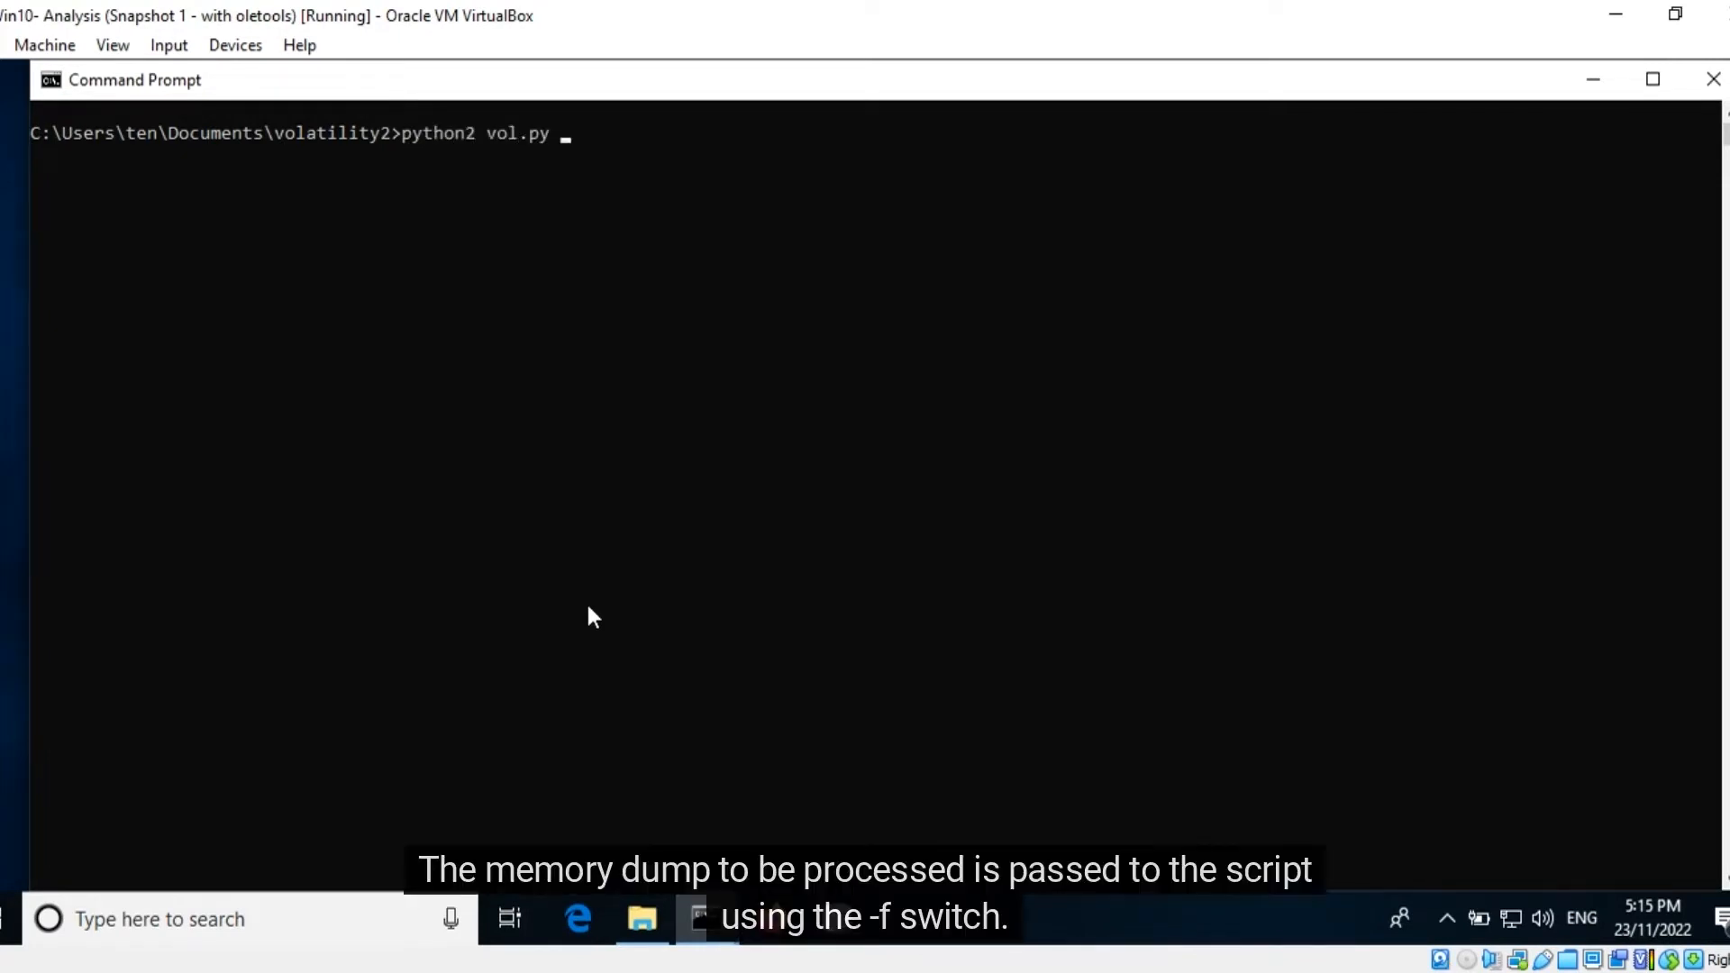
{"action": "type", "text": "-f ..\\s"}
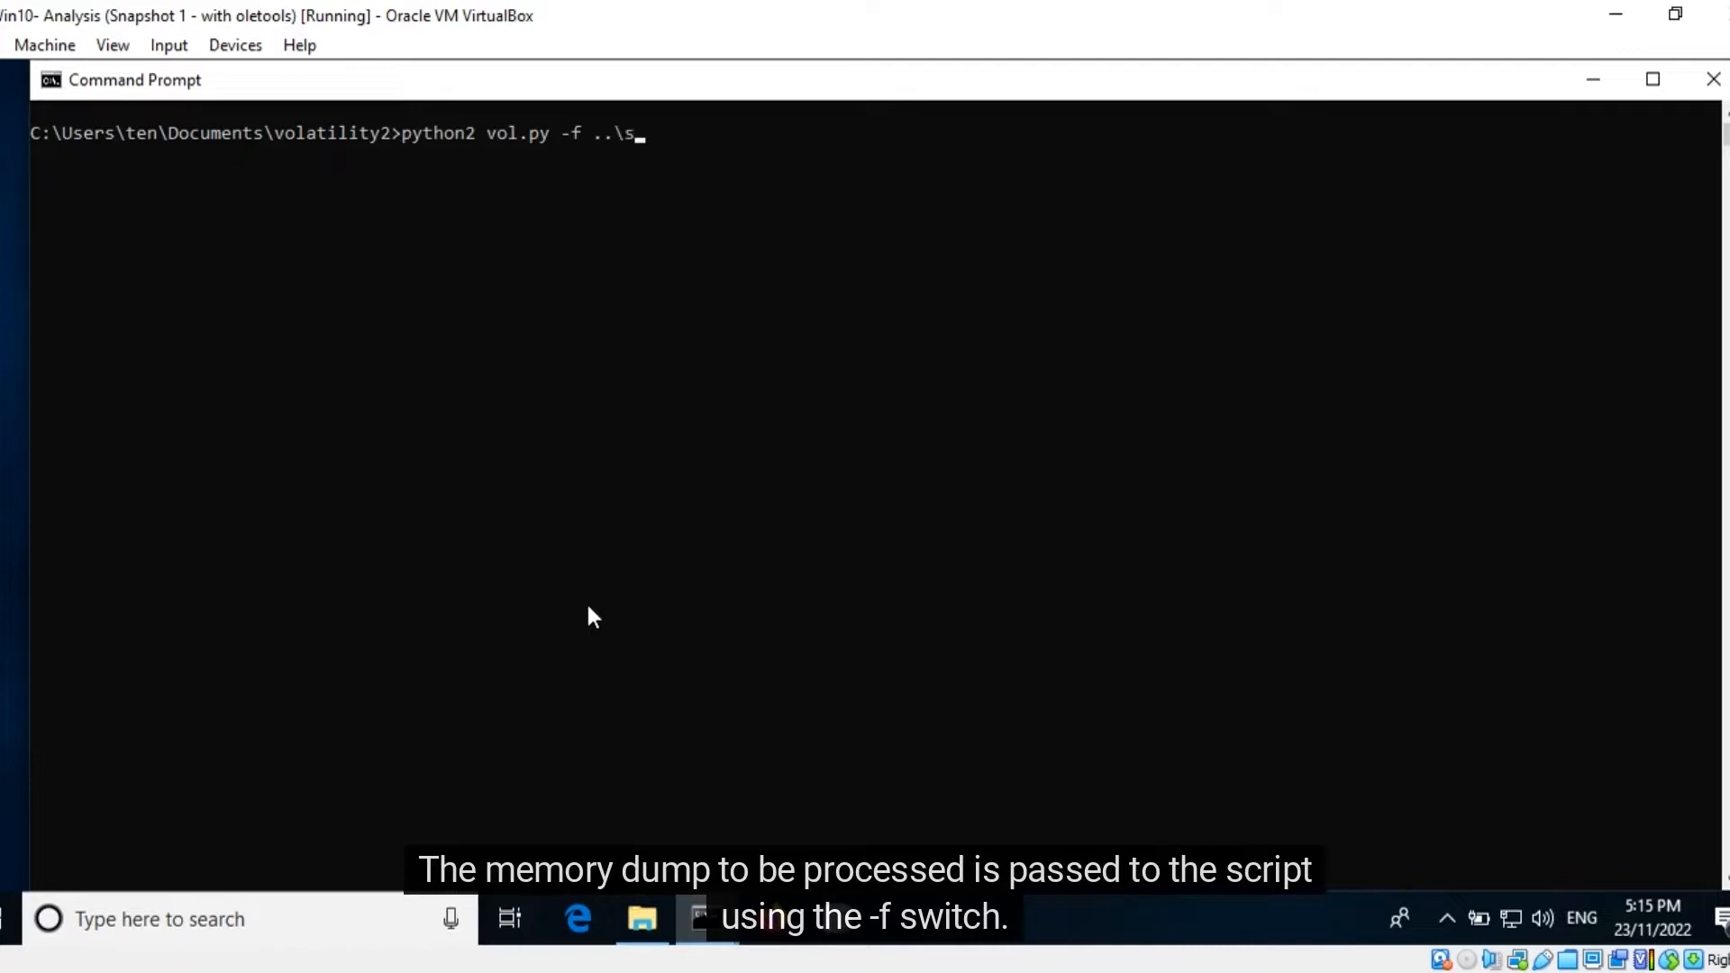
{"action": "type", "text": "ample.dmp"}
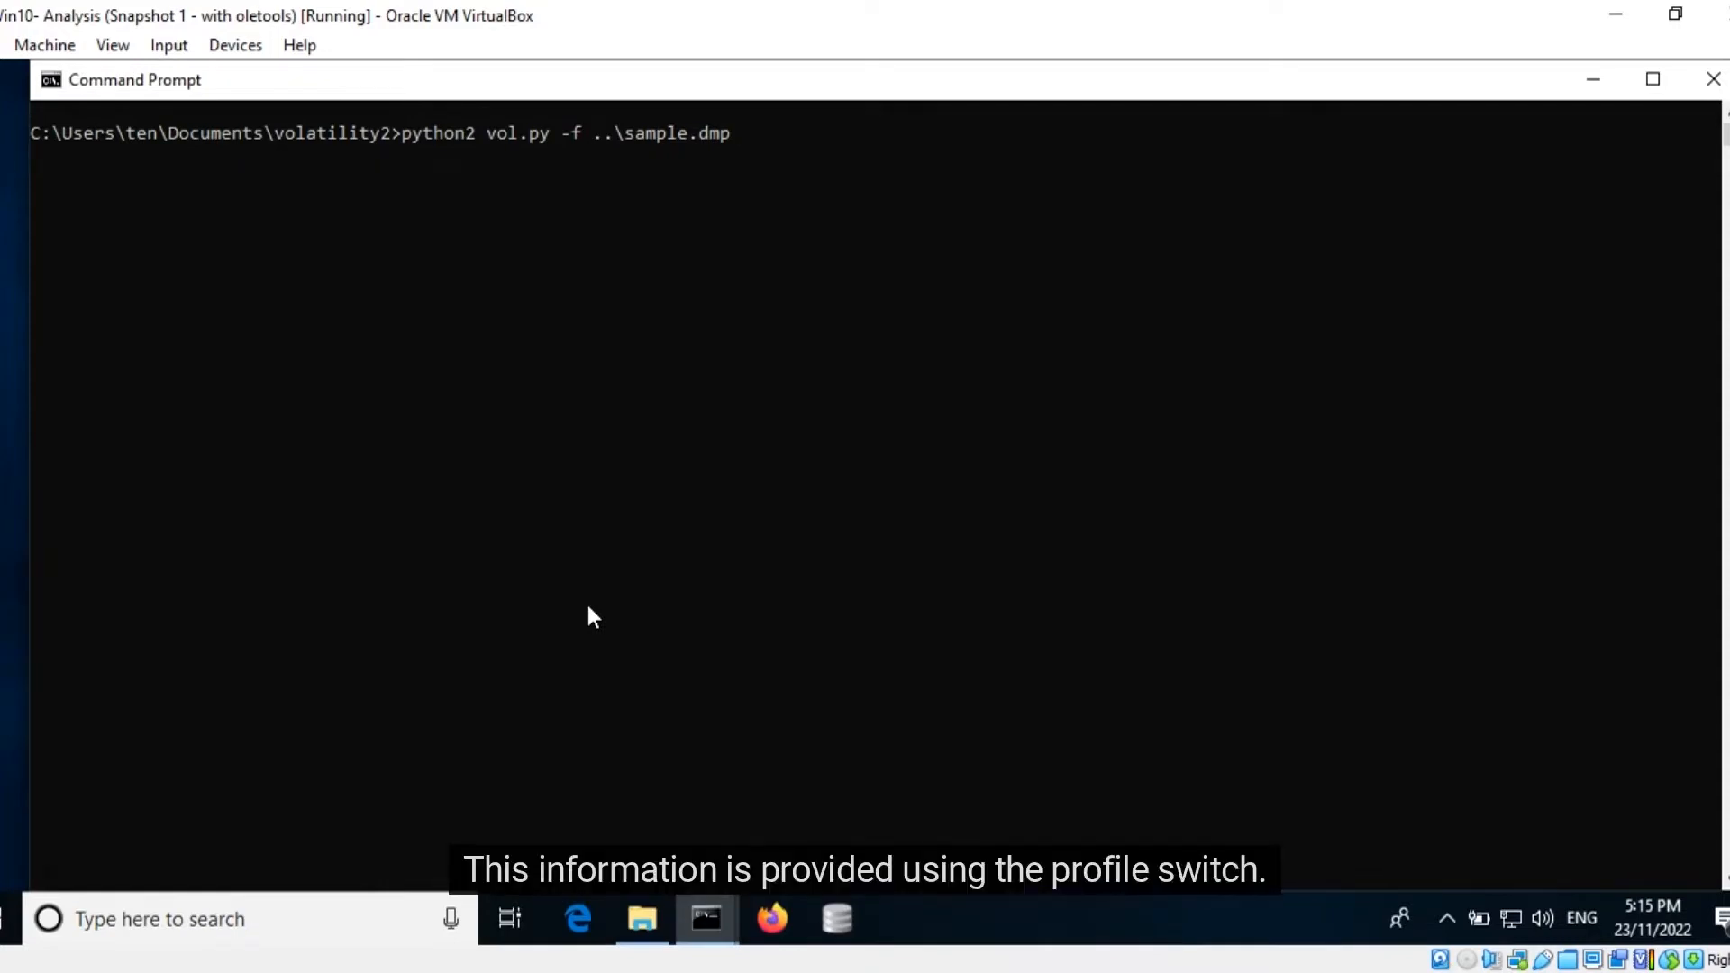
{"action": "type", "text": "--profile"}
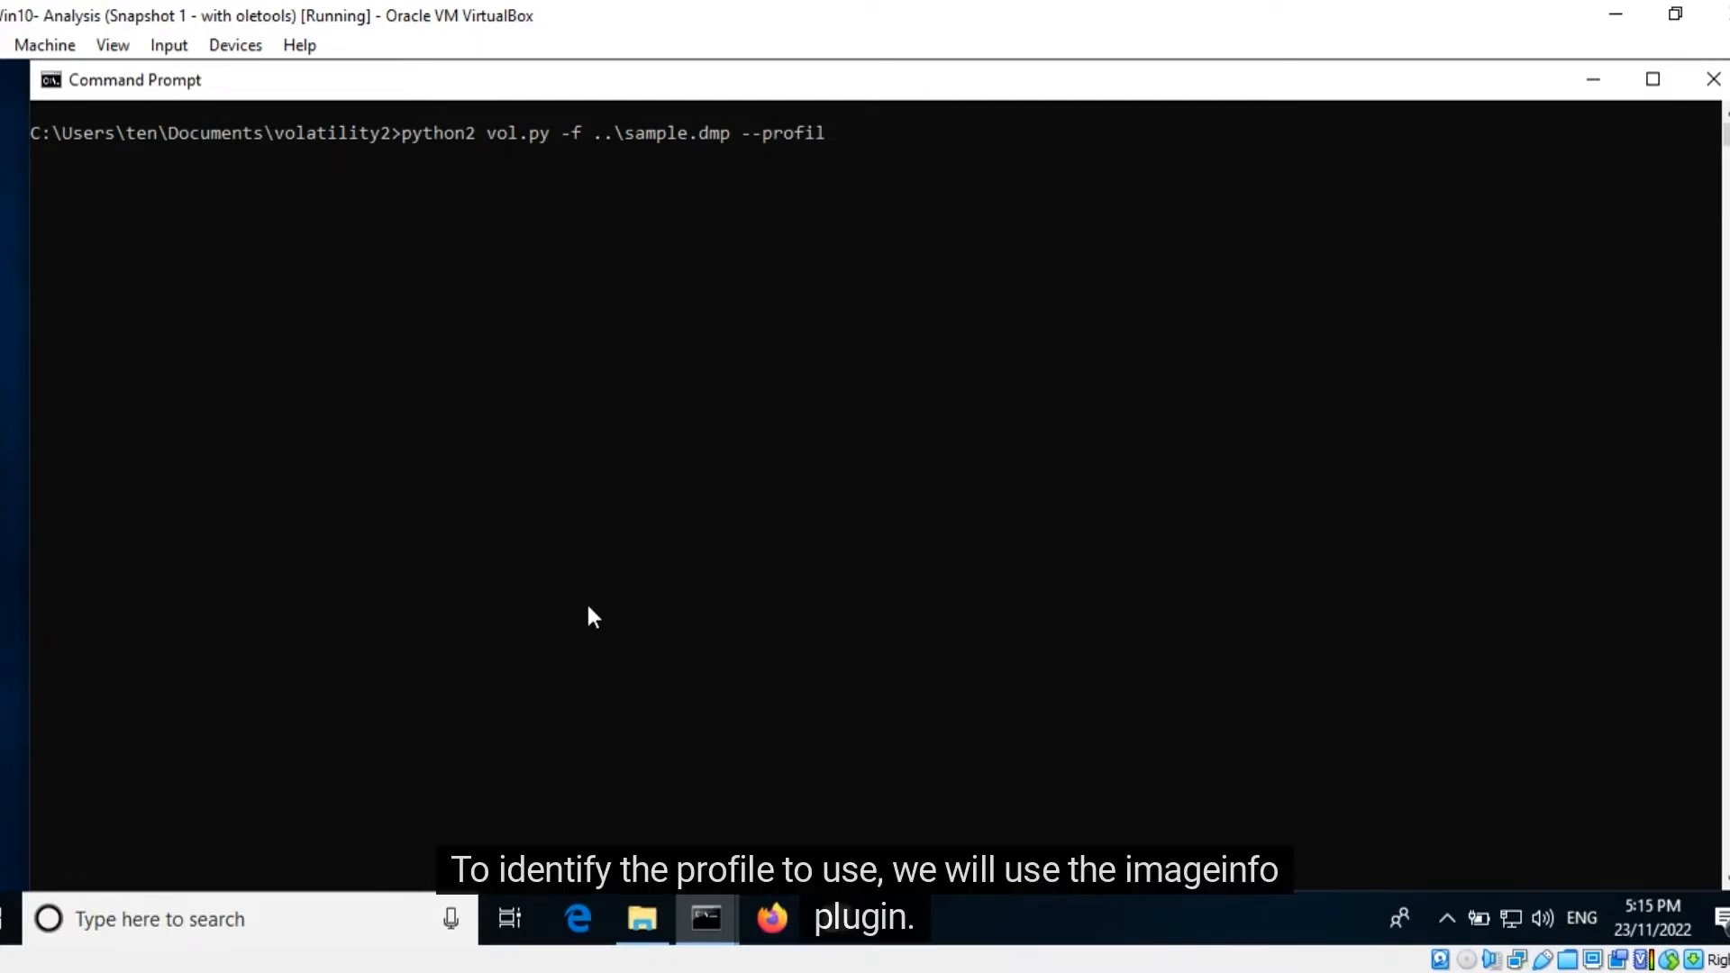
{"action": "key", "text": "Backspace"}
{"action": "type", "text": "imageinf"}
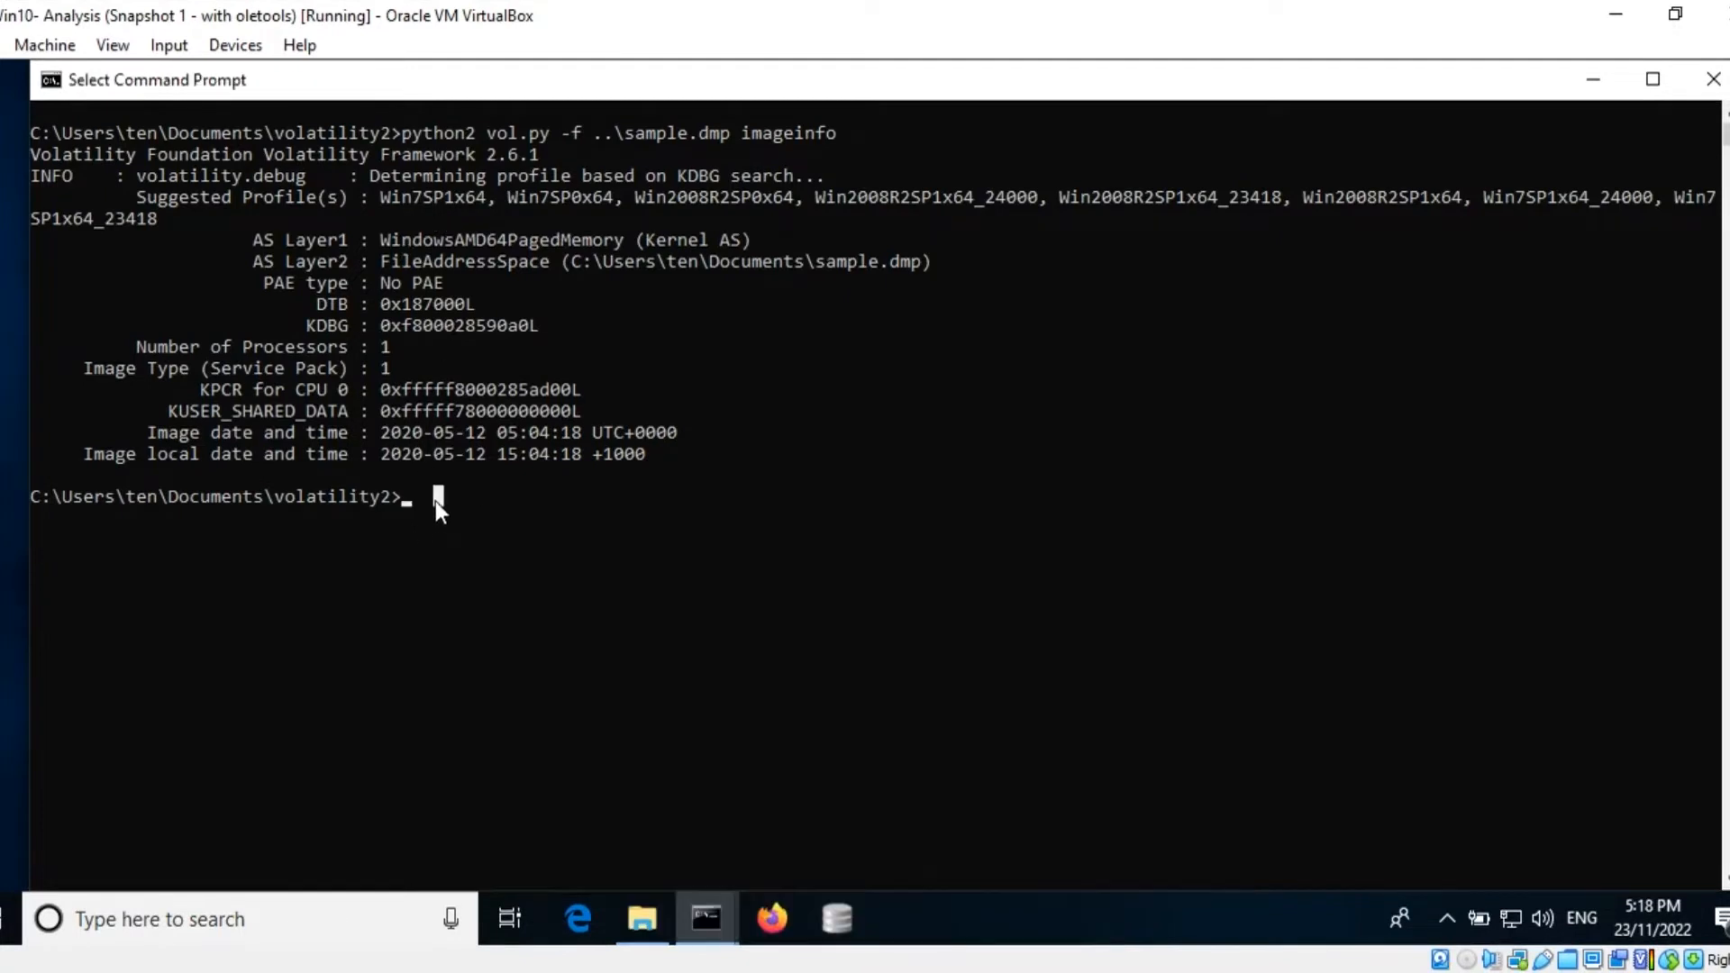
Compose python2 vol.py -f ..\sample.dmp --profile=Win7SP1x64 pslist to list the dump's processes.
{"action": "type", "text": "p"}
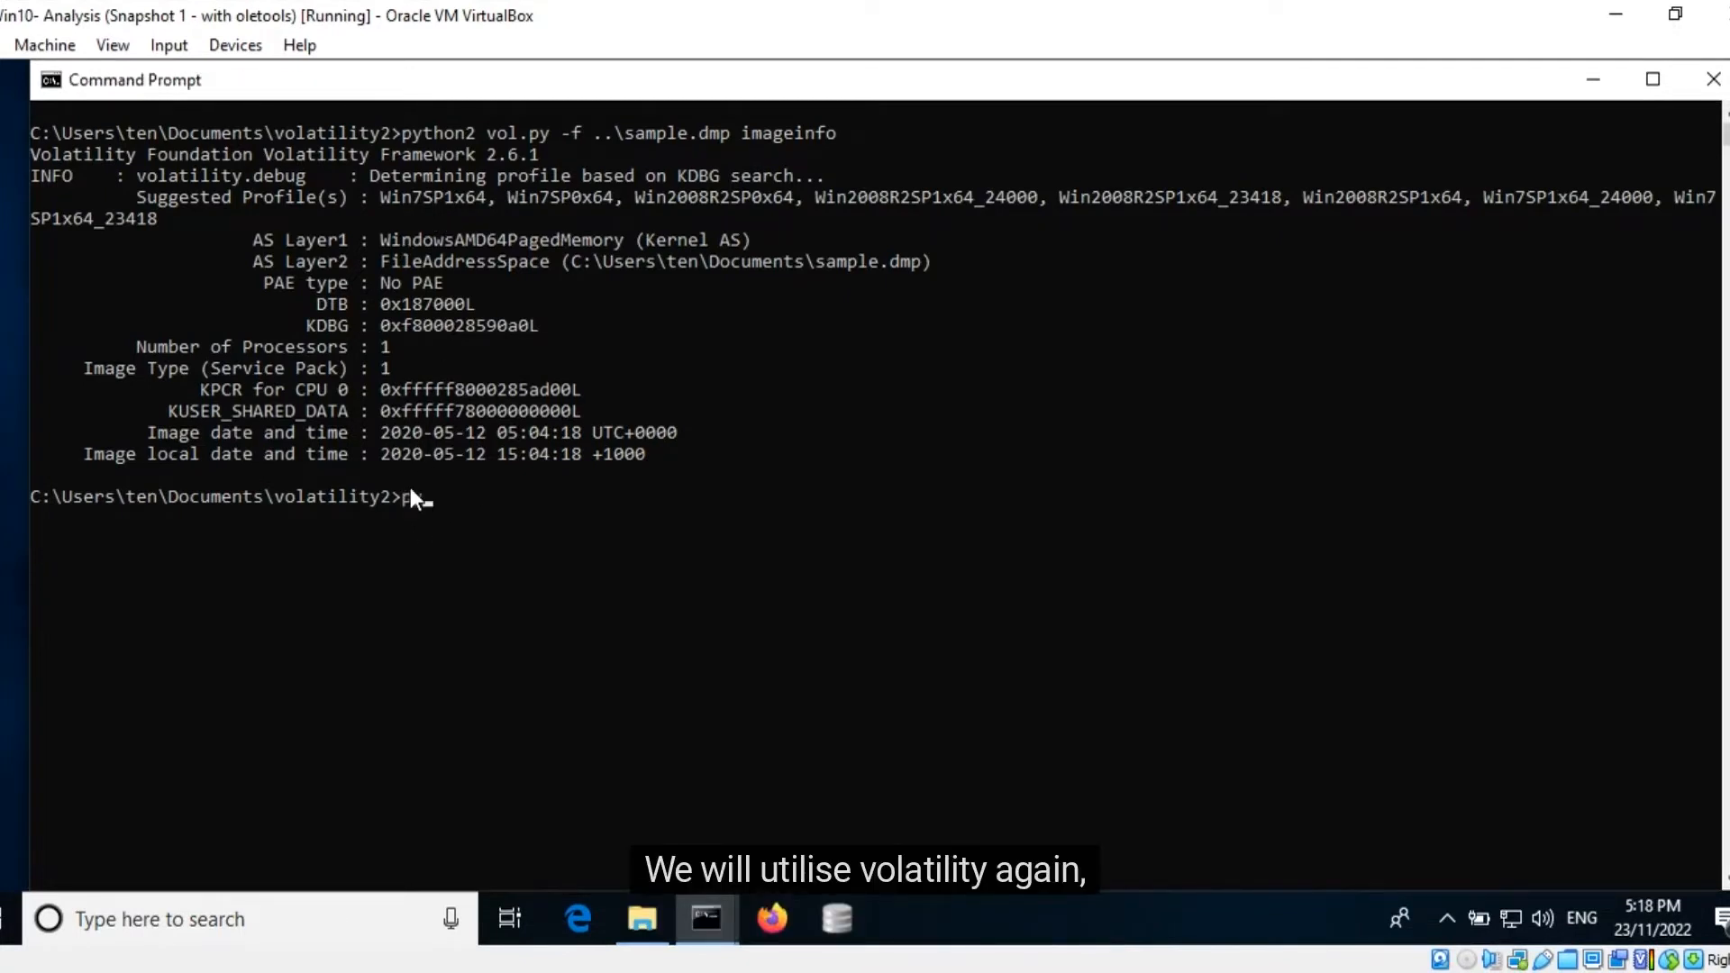
{"action": "type", "text": "python2"}
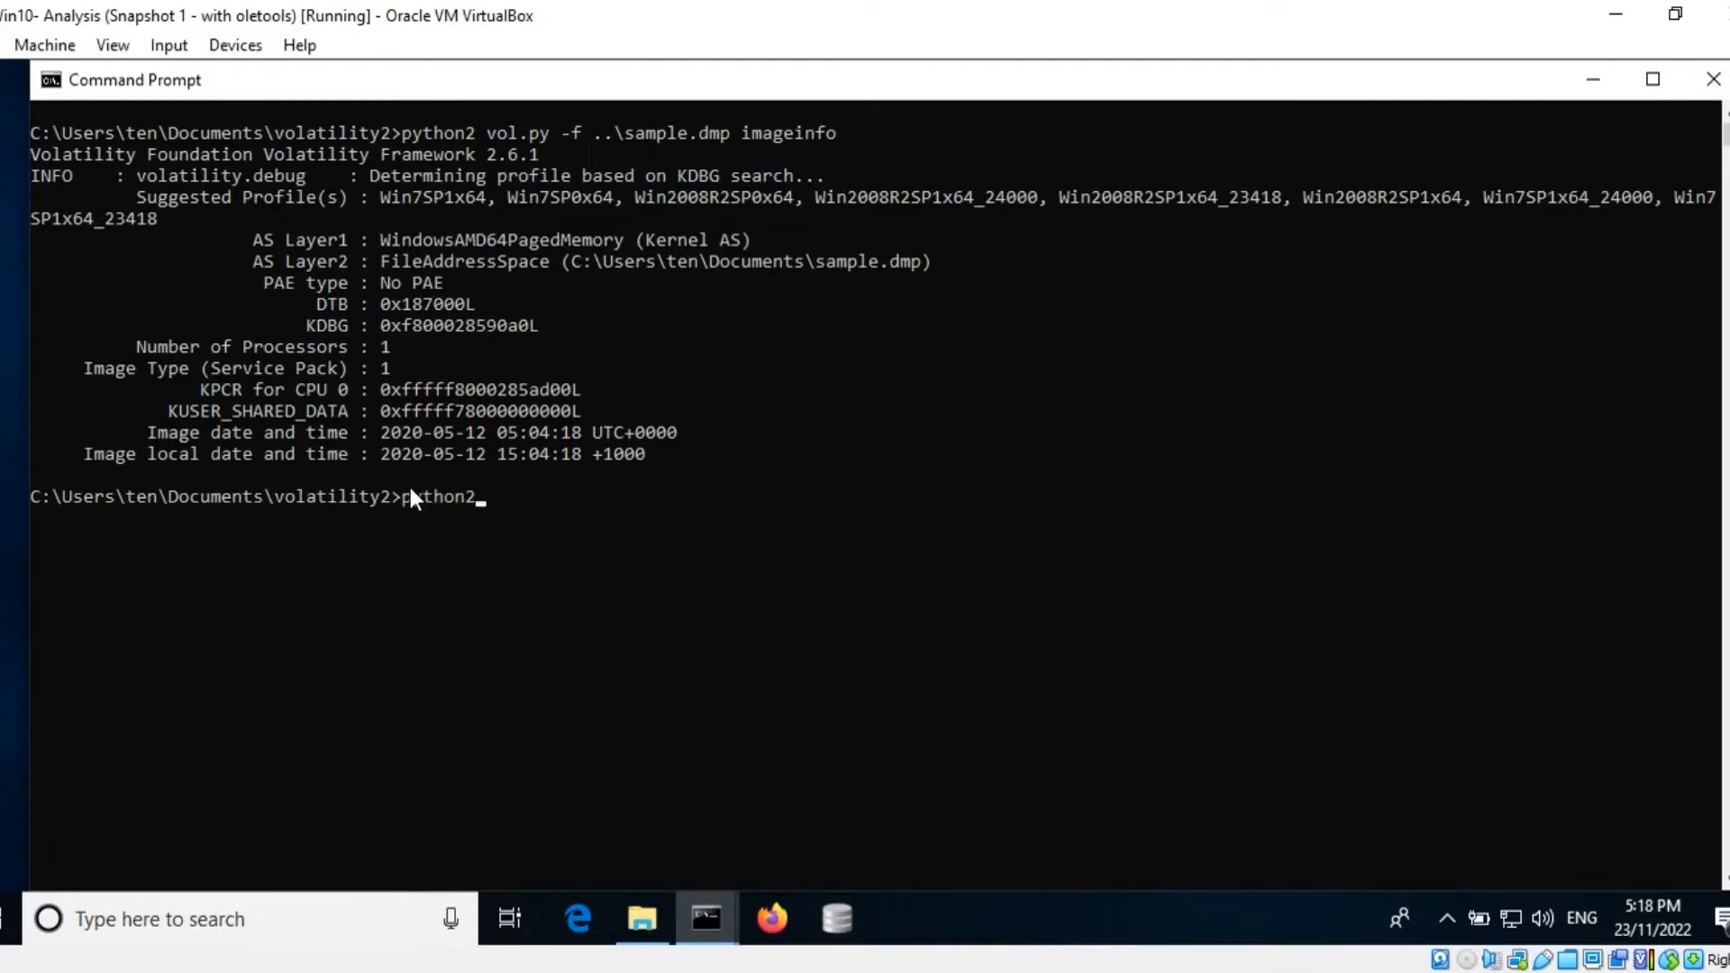
{"action": "type", "text": "vol.py -f"}
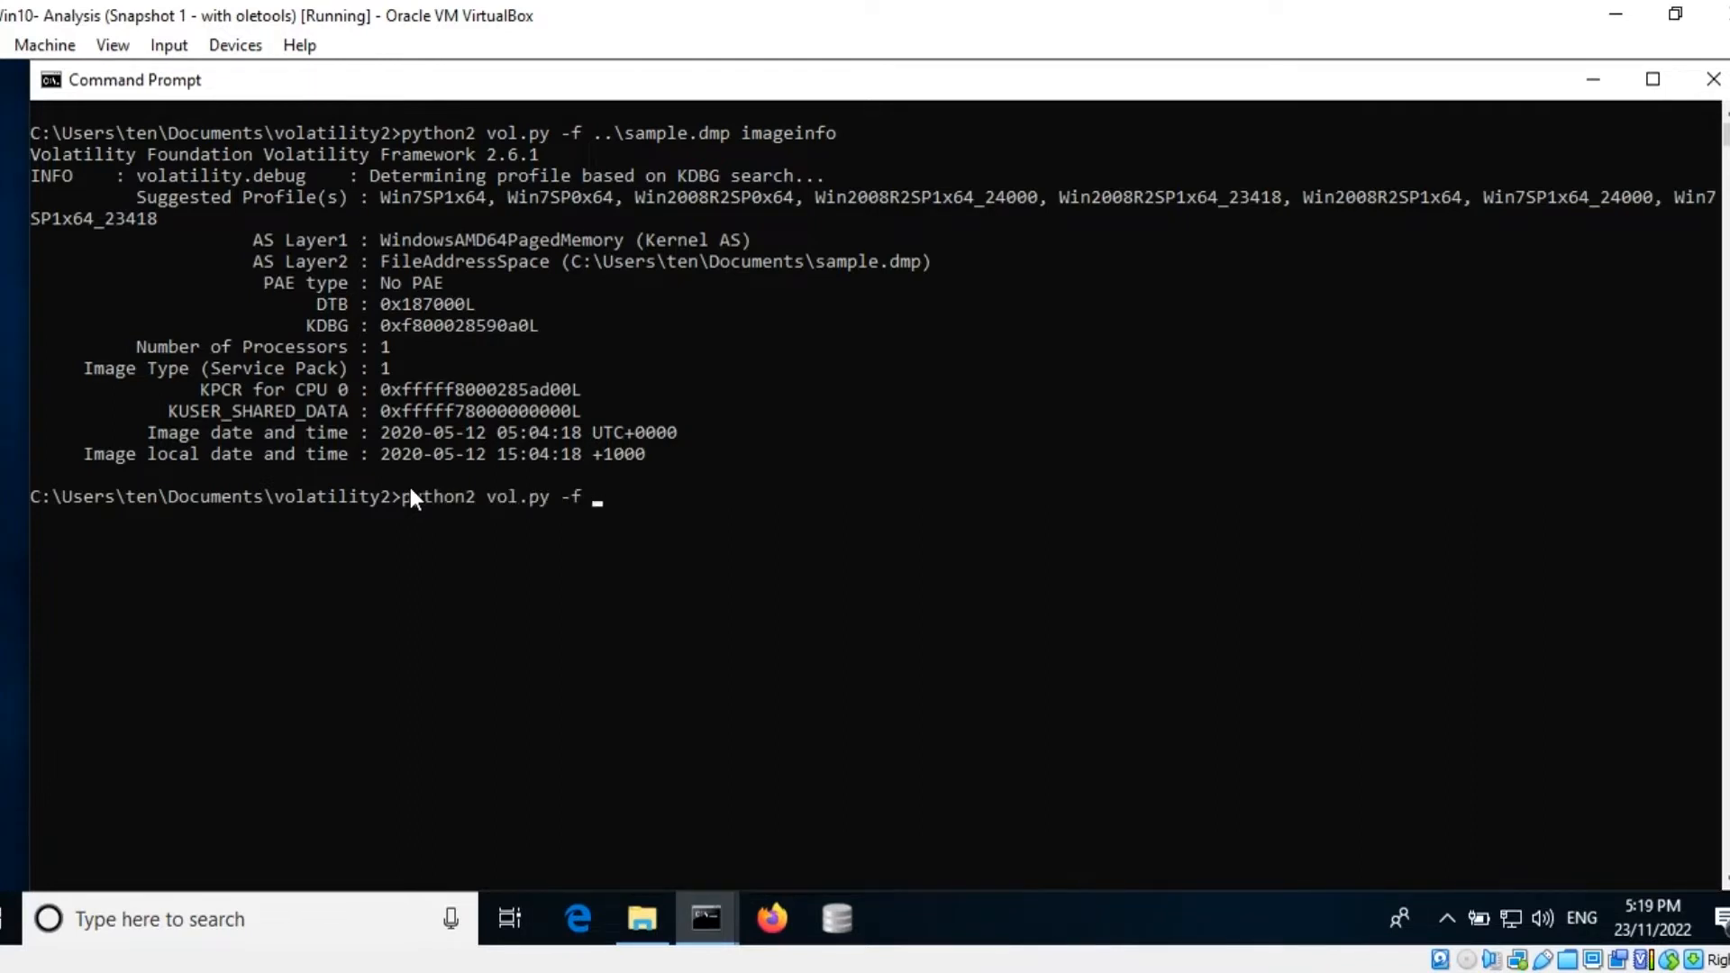
{"action": "type", "text": "..\\sample.dmp"}
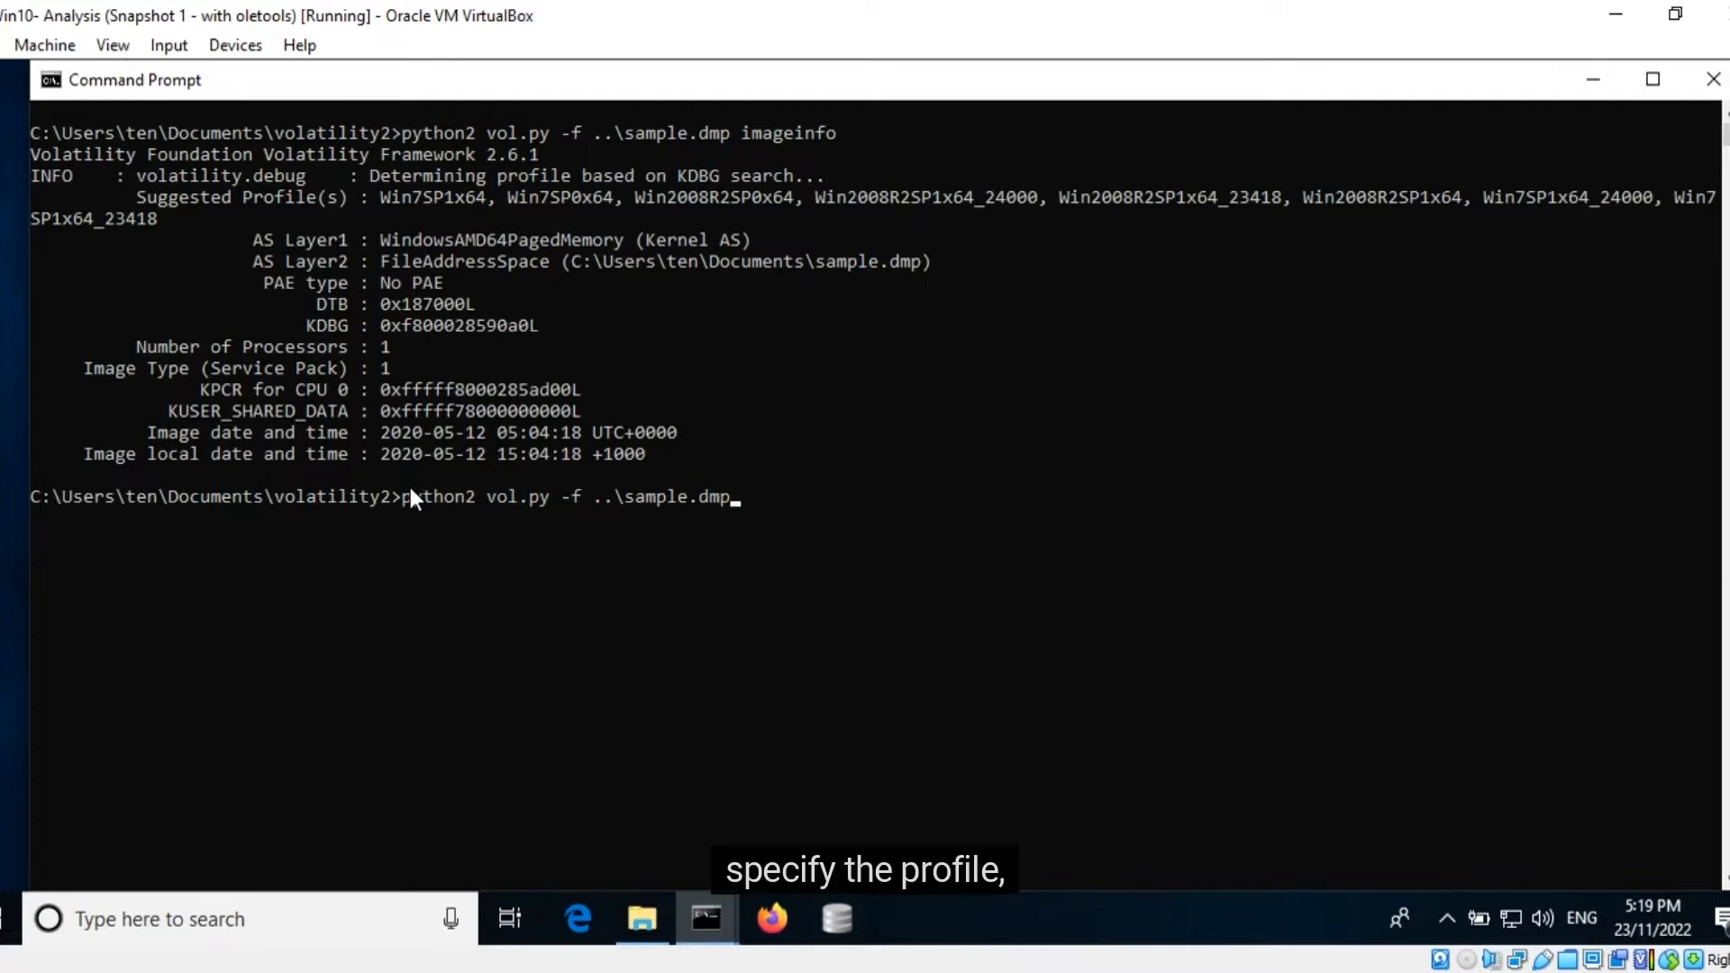
{"action": "type", "text": "--profile"}
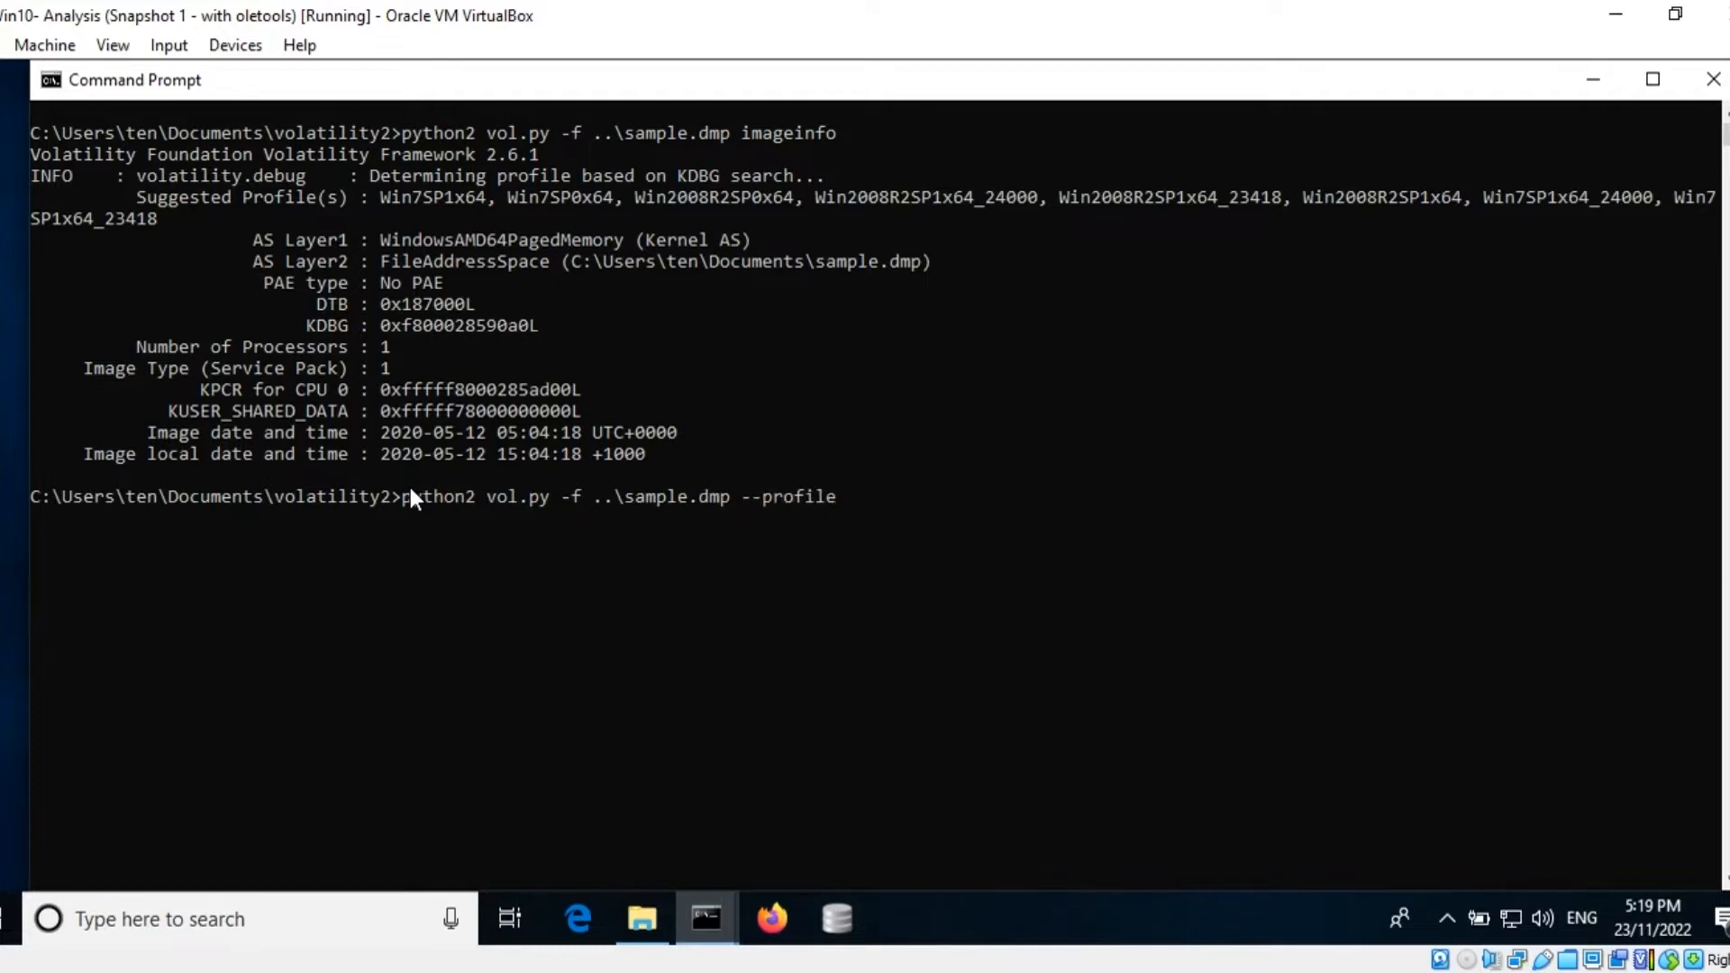
{"action": "type", "text": "=Win"}
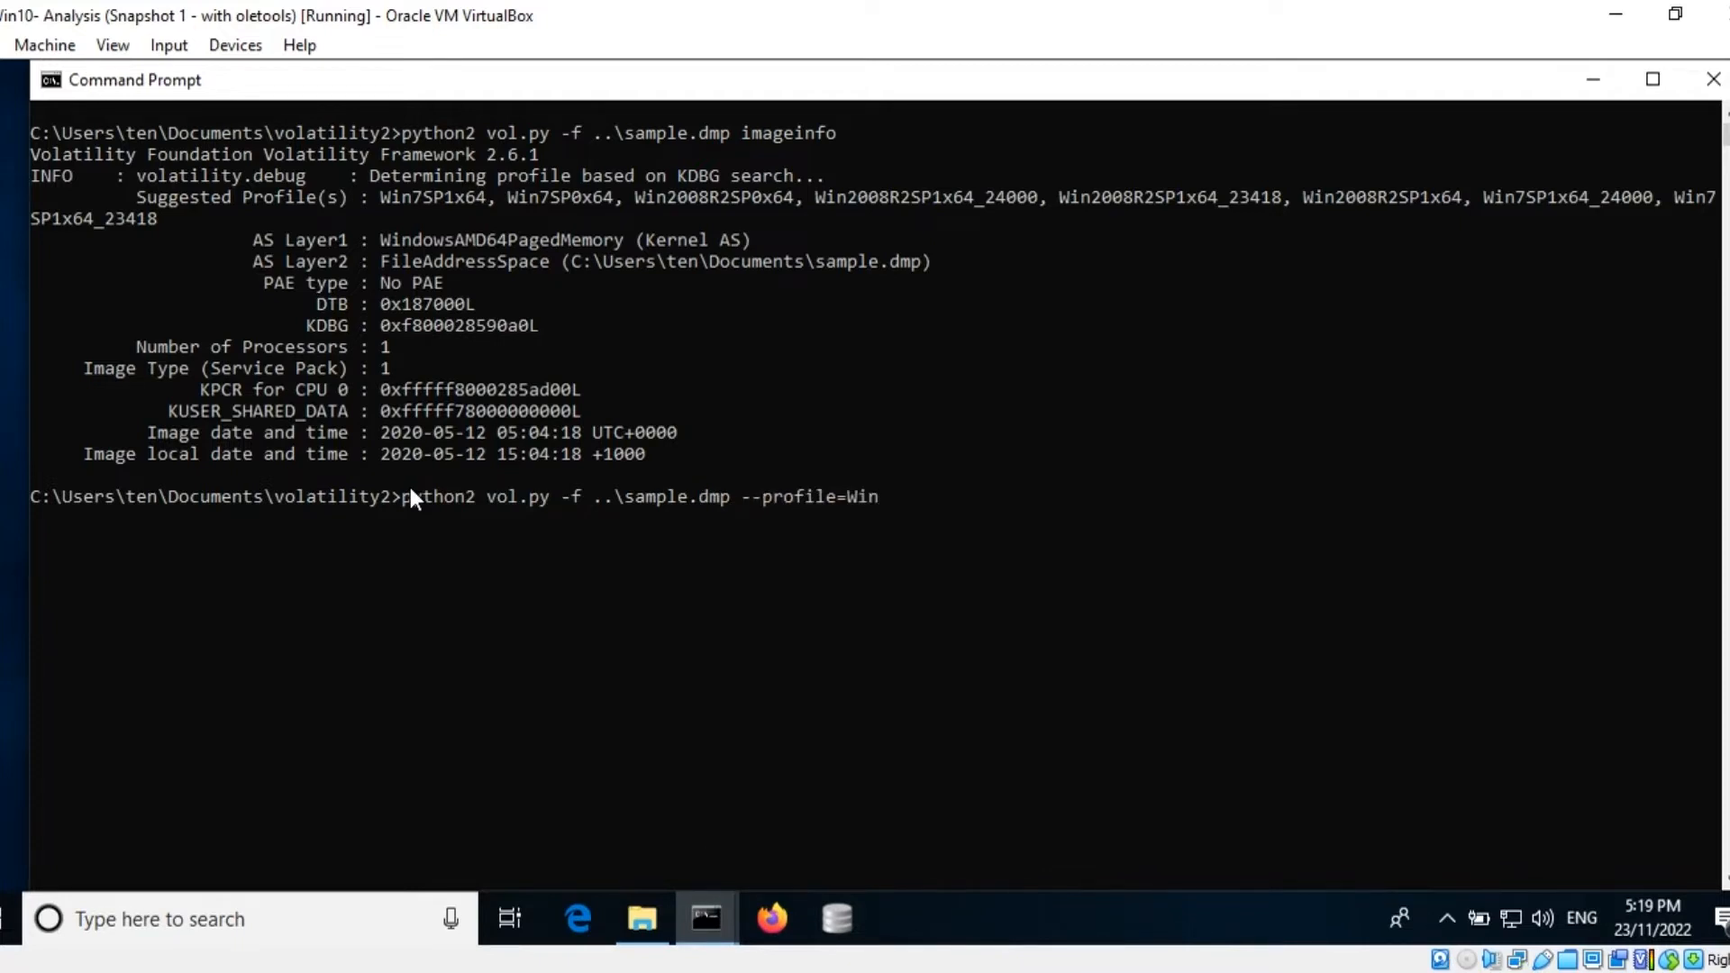
{"action": "type", "text": "7SP"}
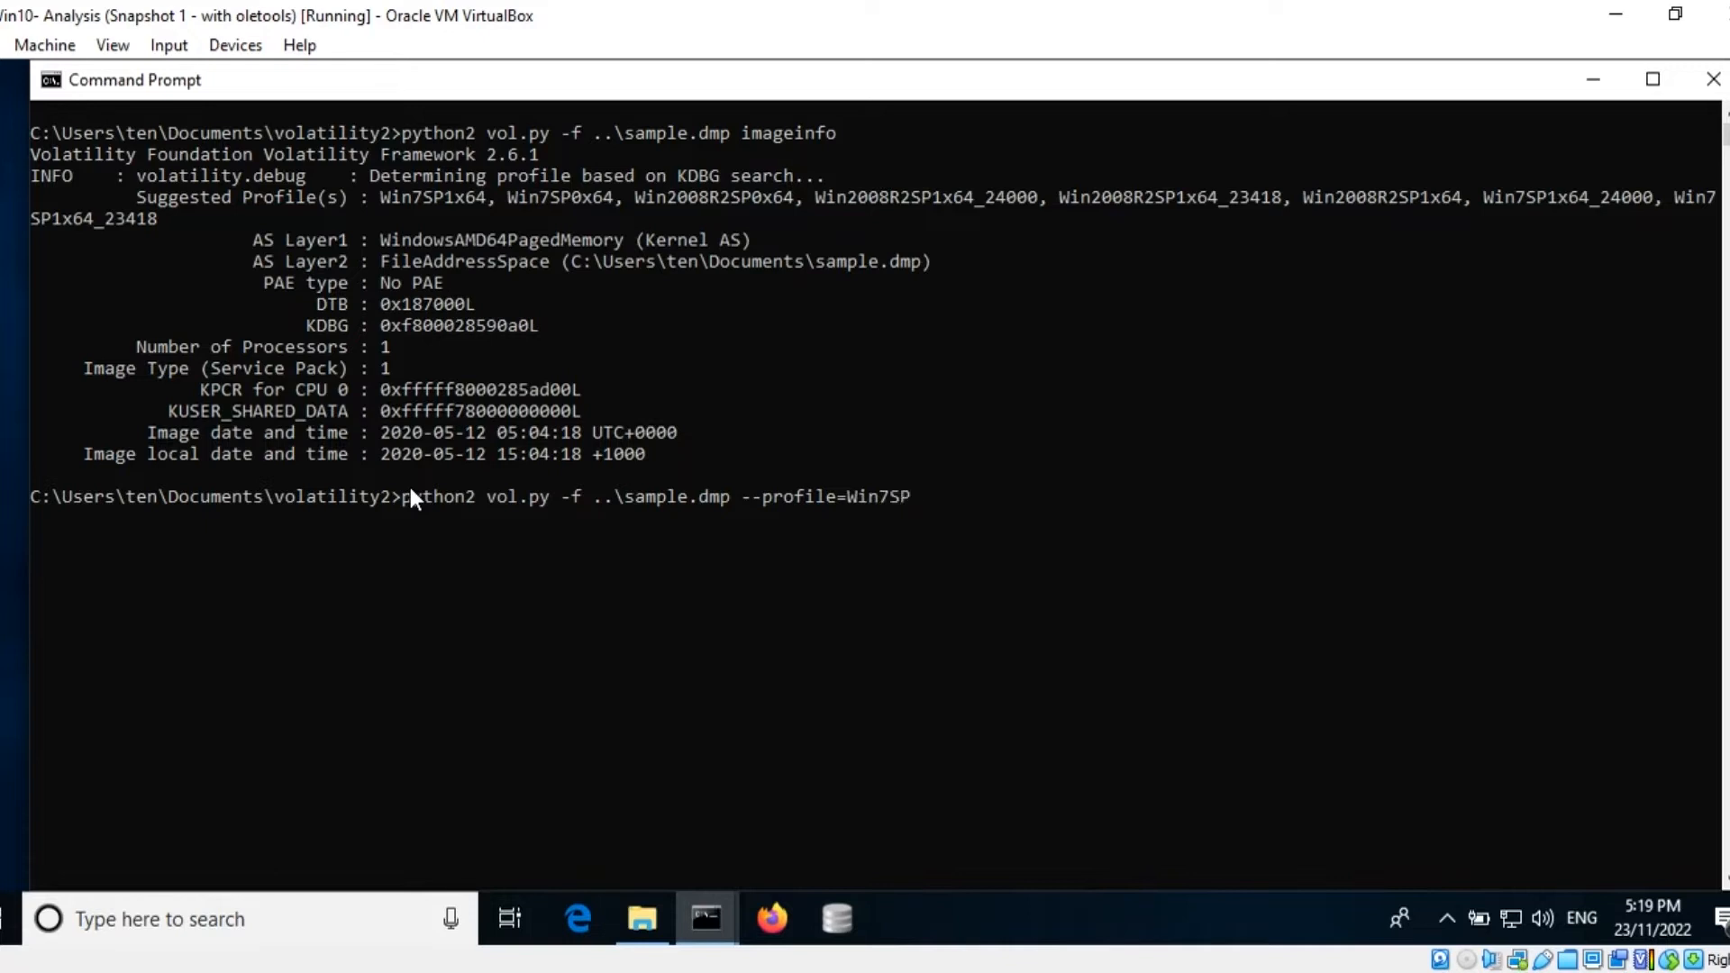
{"action": "type", "text": "1x64"}
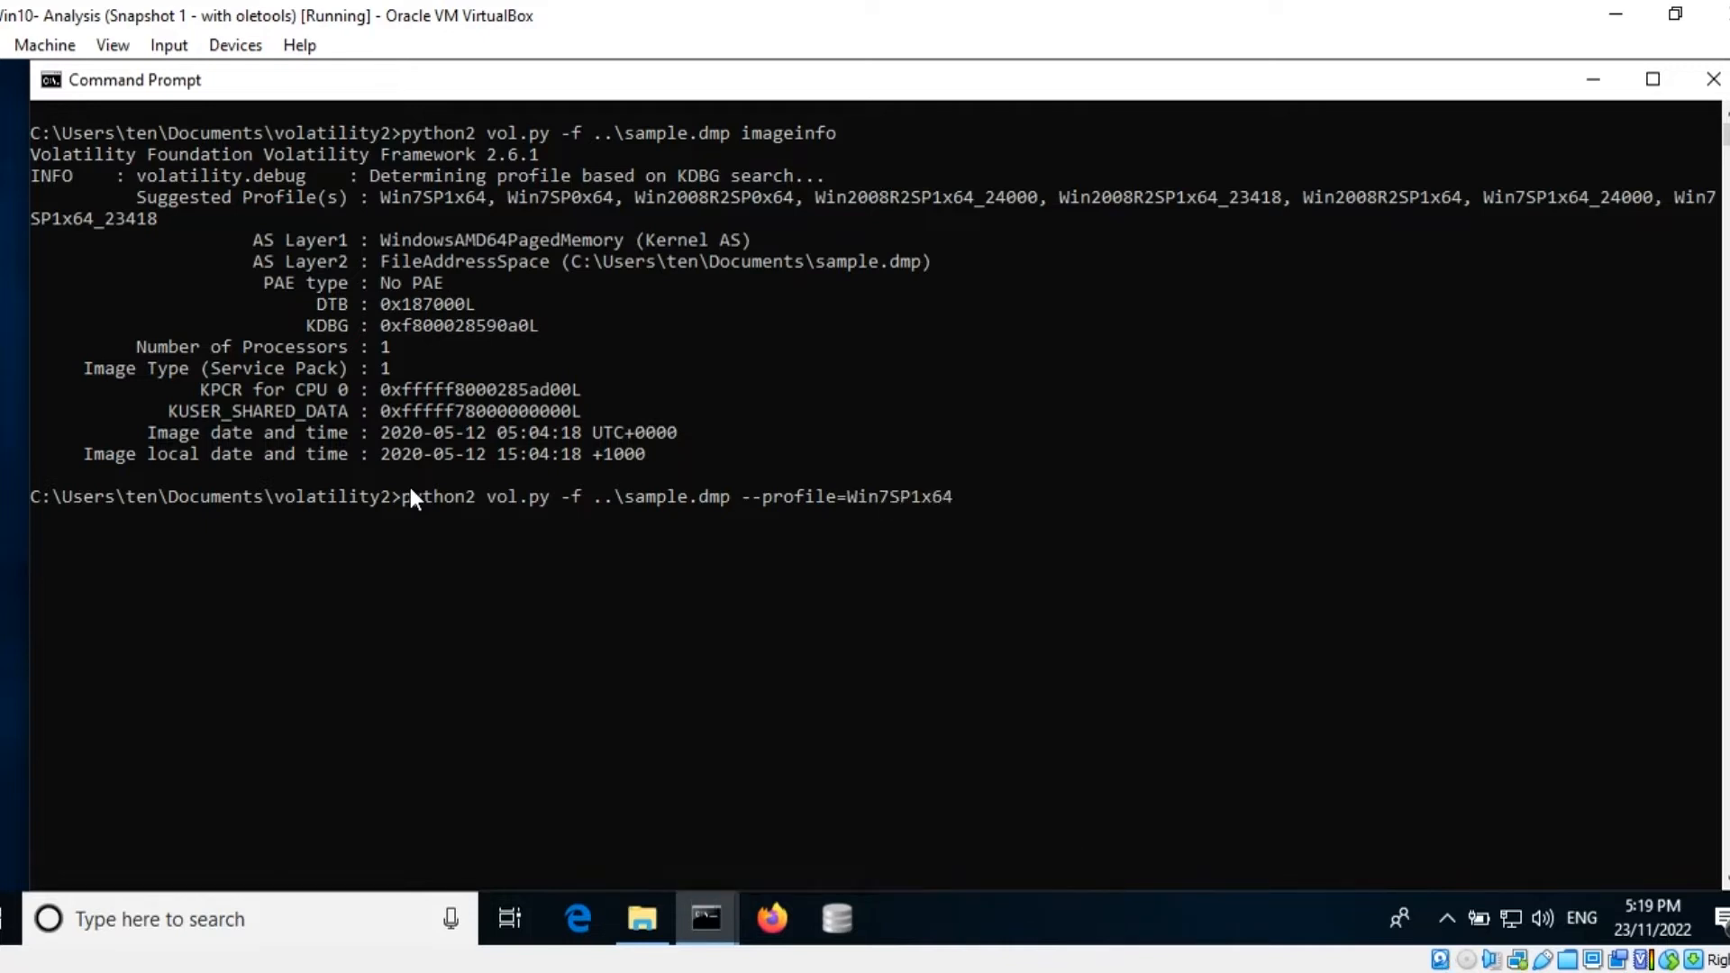
{"action": "type", "text": "pslist"}
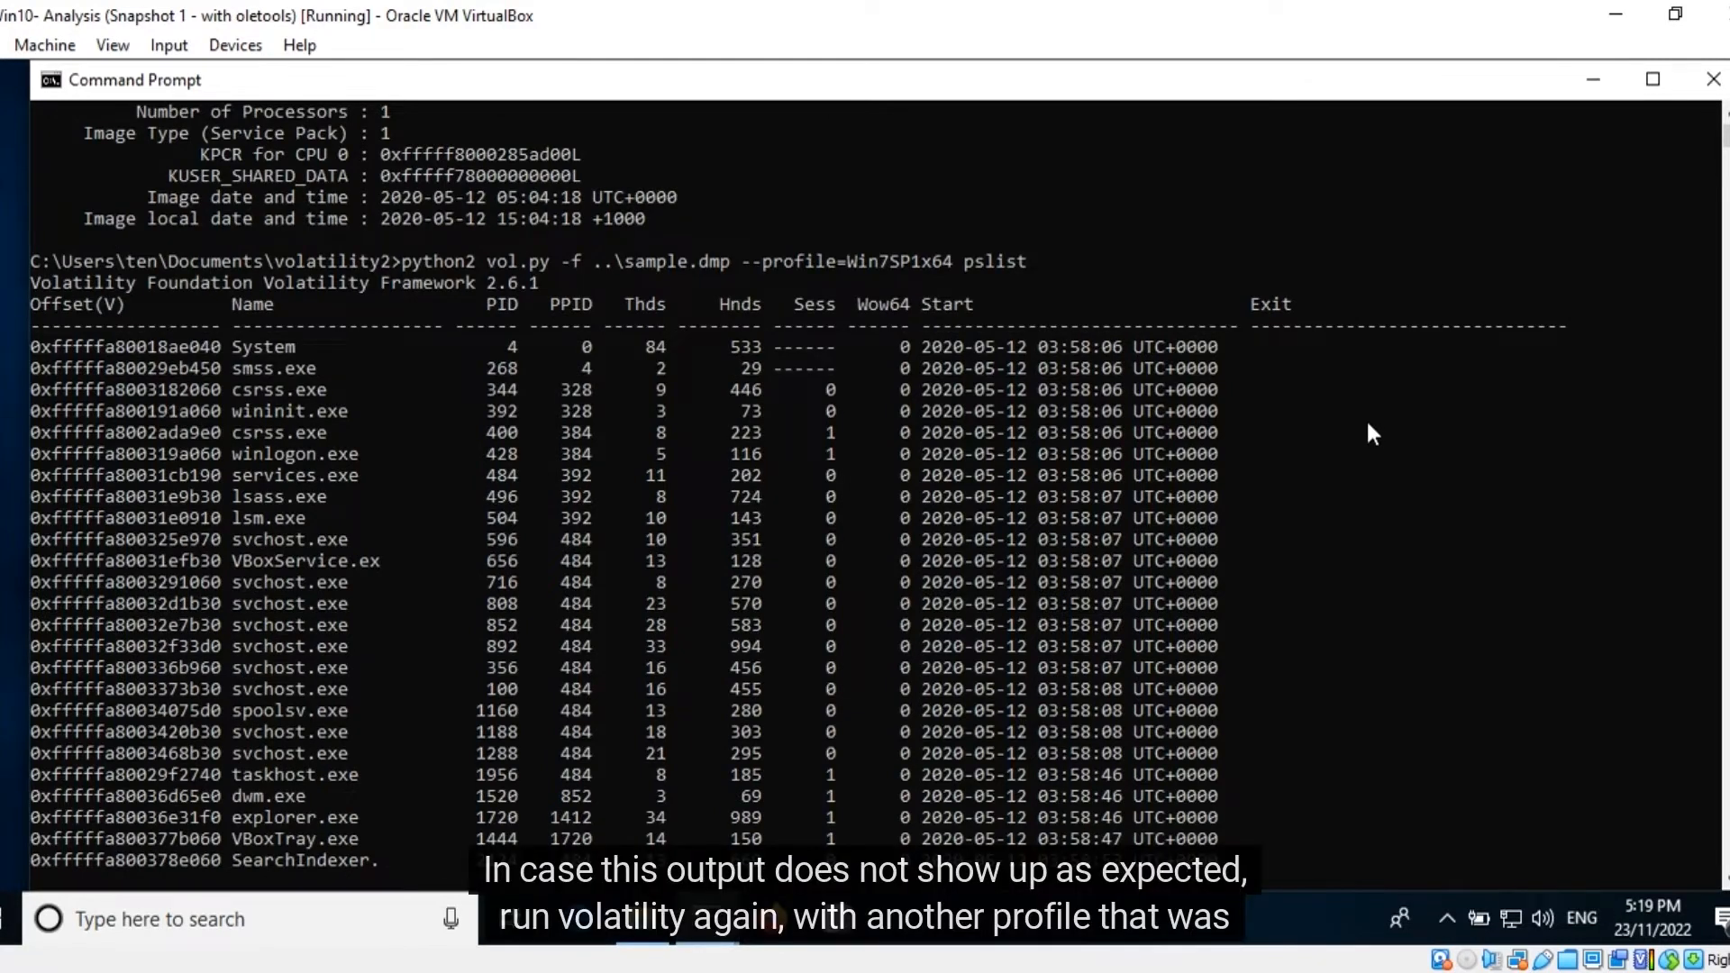
{"action": "mouse_move", "coordinate": [1367, 435]}
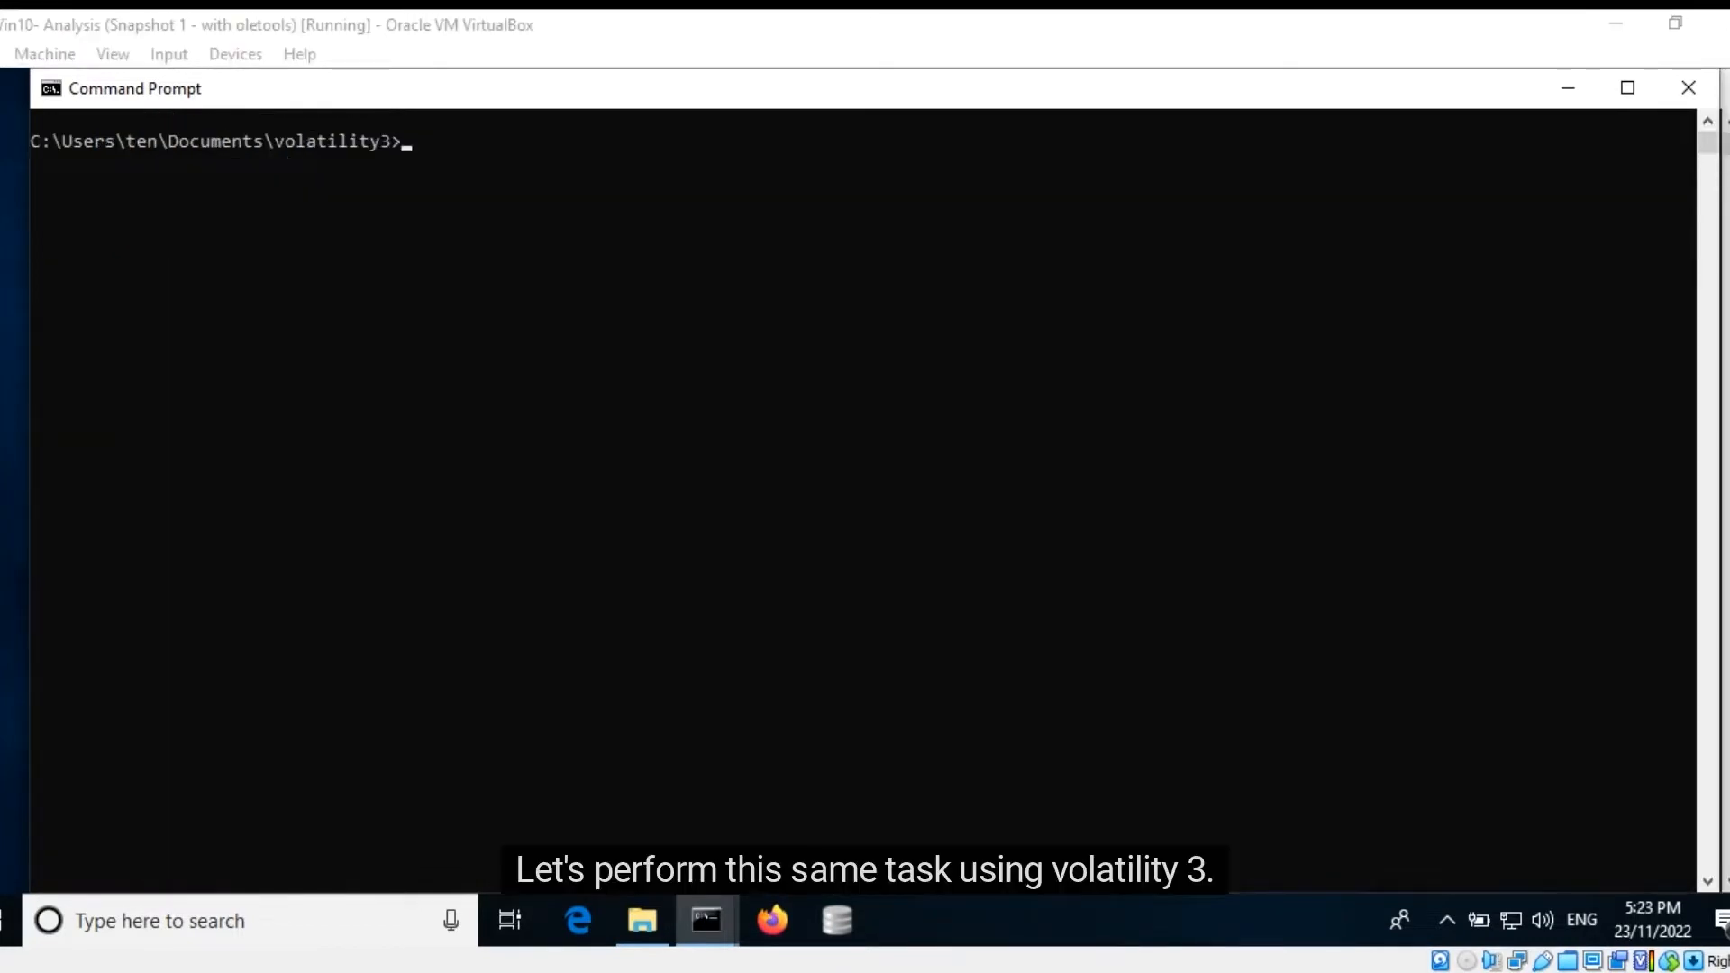
Run python vol.py -f ..\sample.dmp windows.pslist to list processes with Volatility 3.
{"action": "type", "text": "p"}
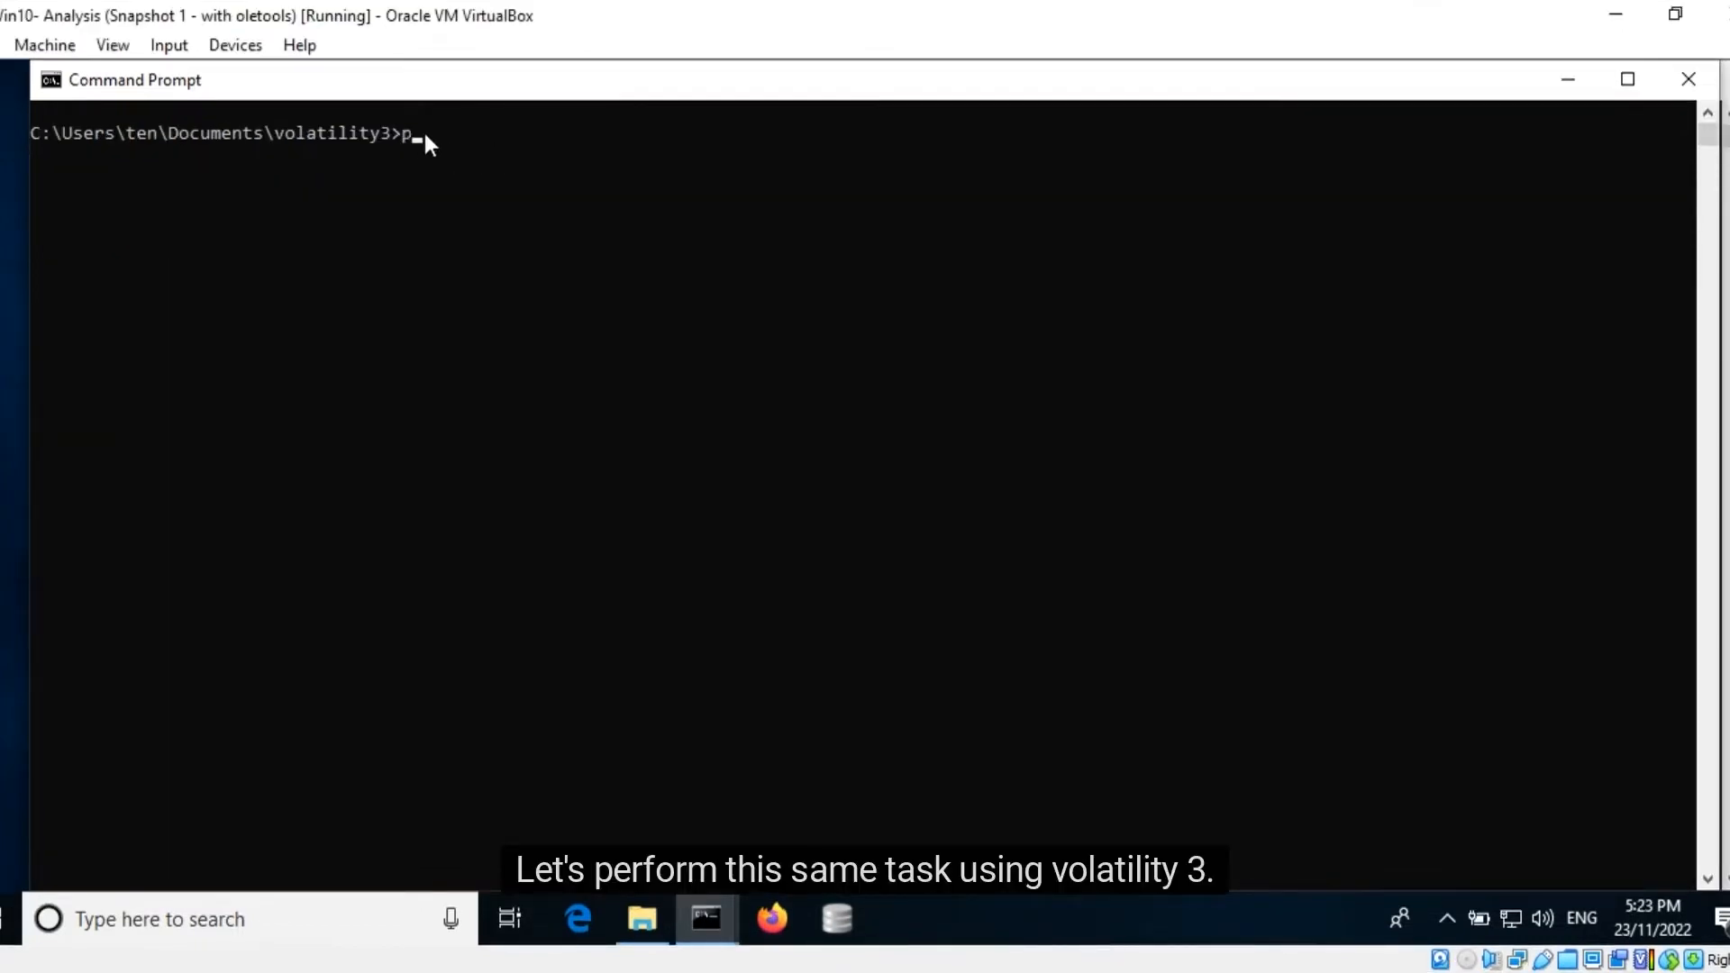
{"action": "type", "text": "ython"}
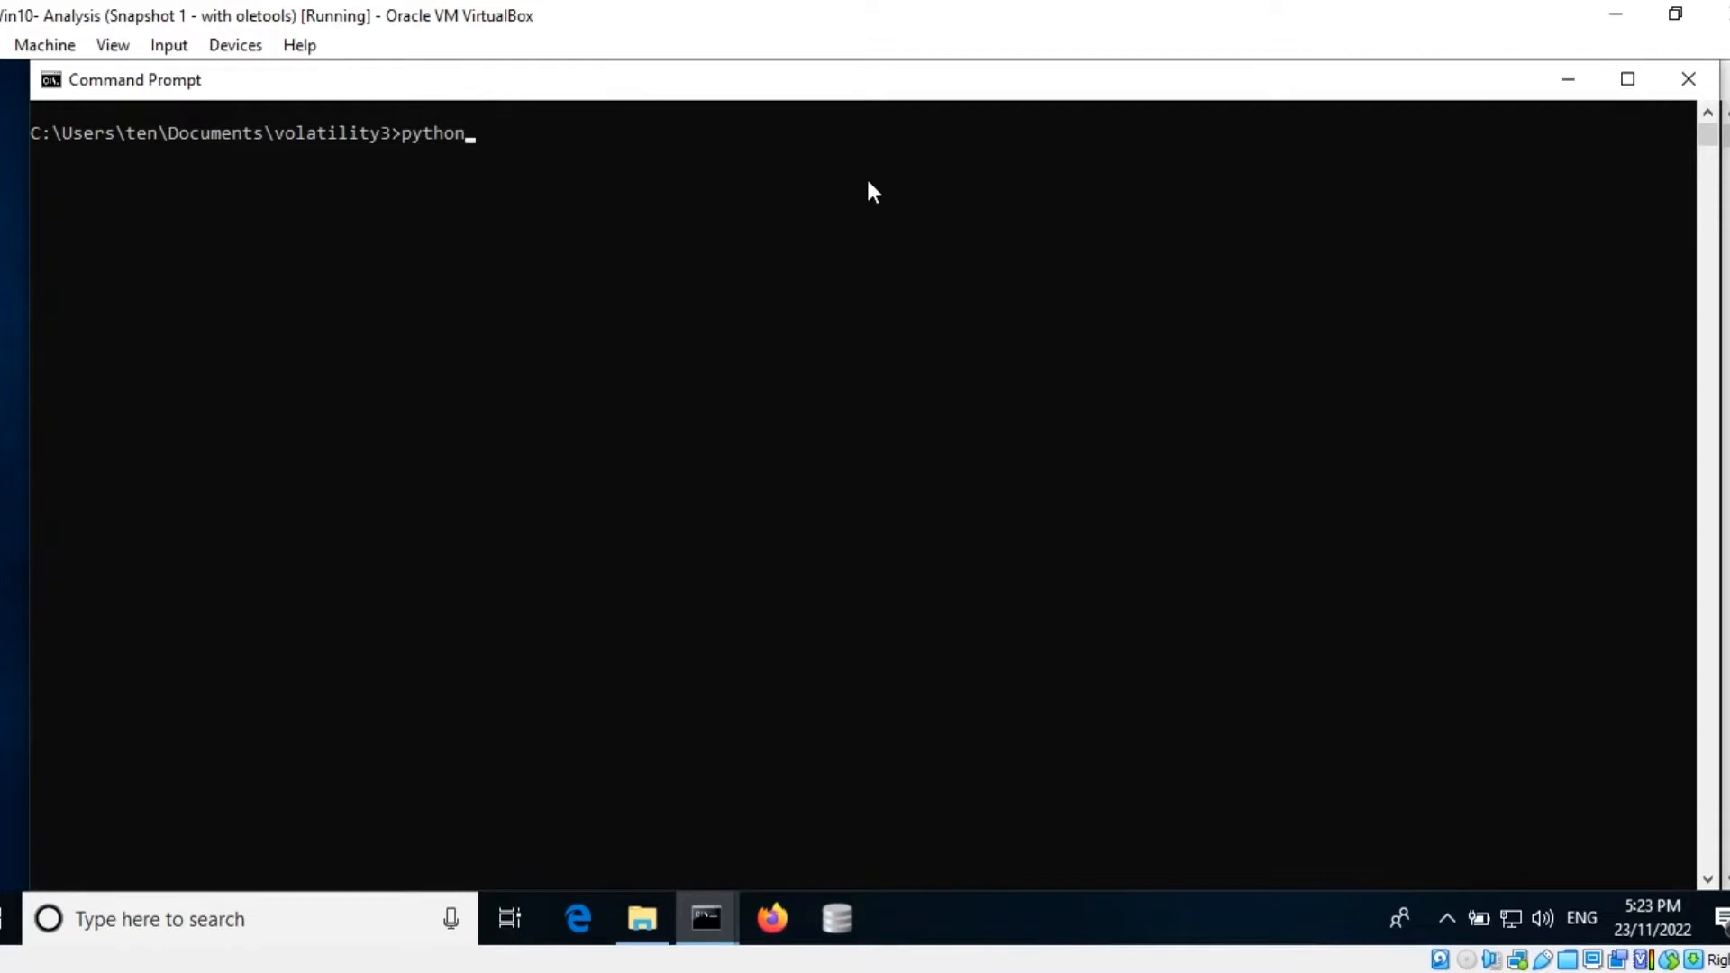
{"action": "type", "text": "vol.py"}
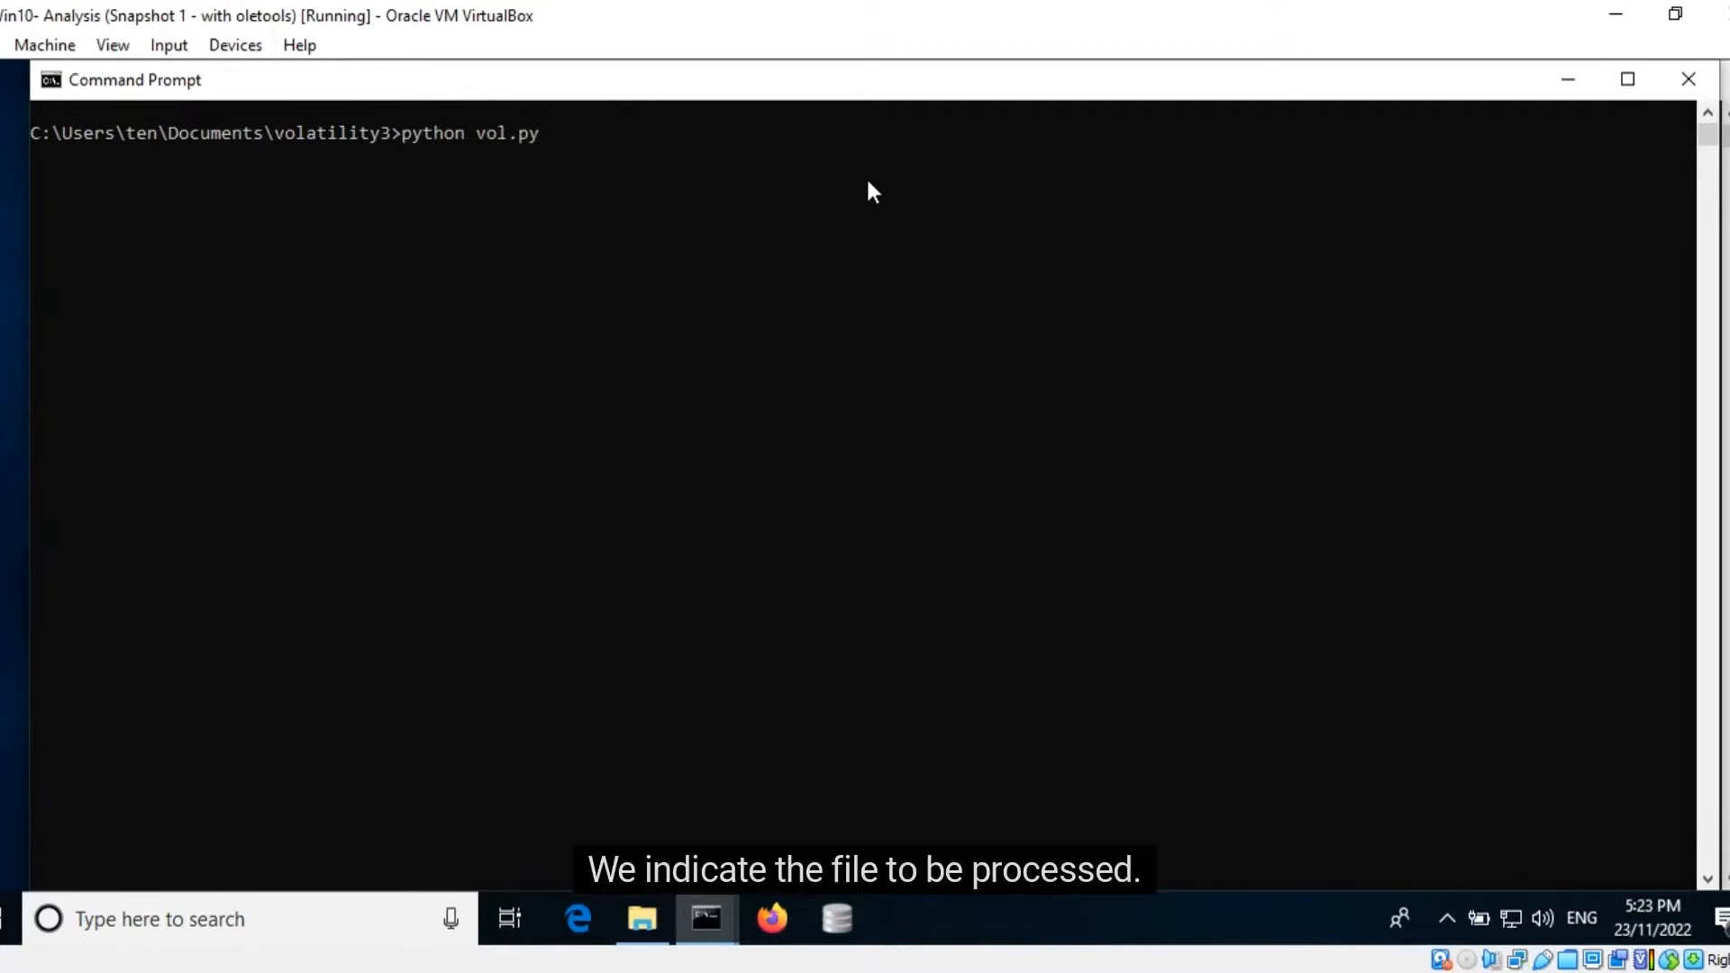
{"action": "type", "text": "-f ..\\sa"}
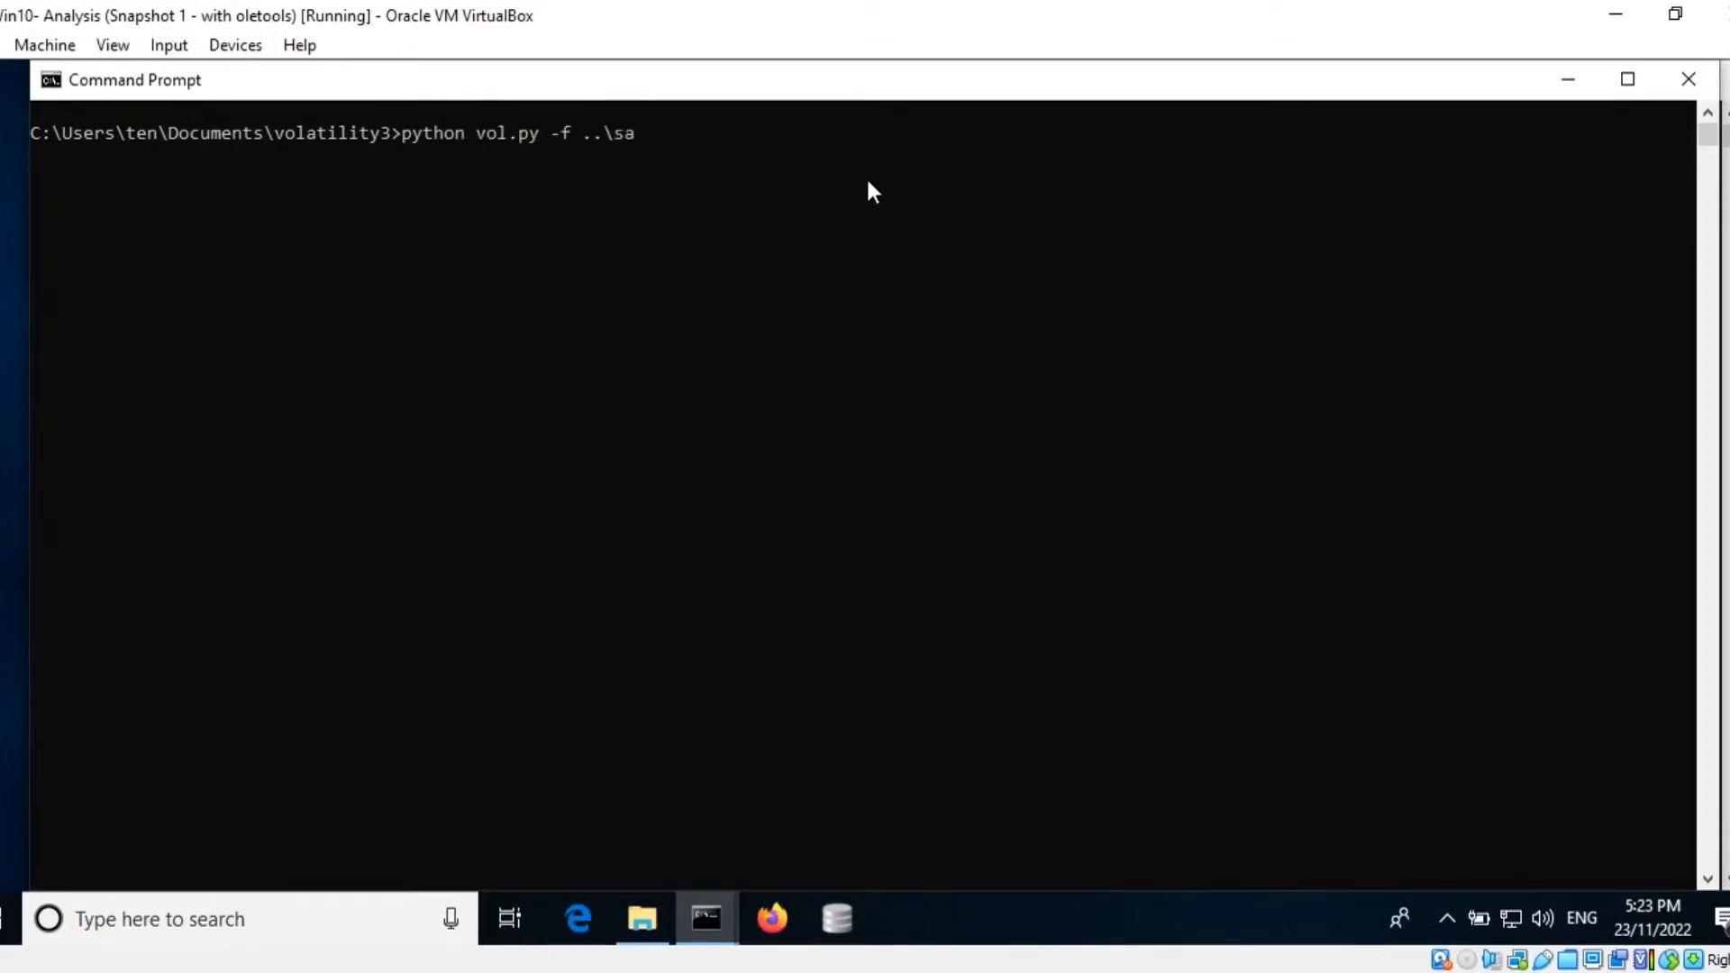
{"action": "type", "text": "mple.dmp"}
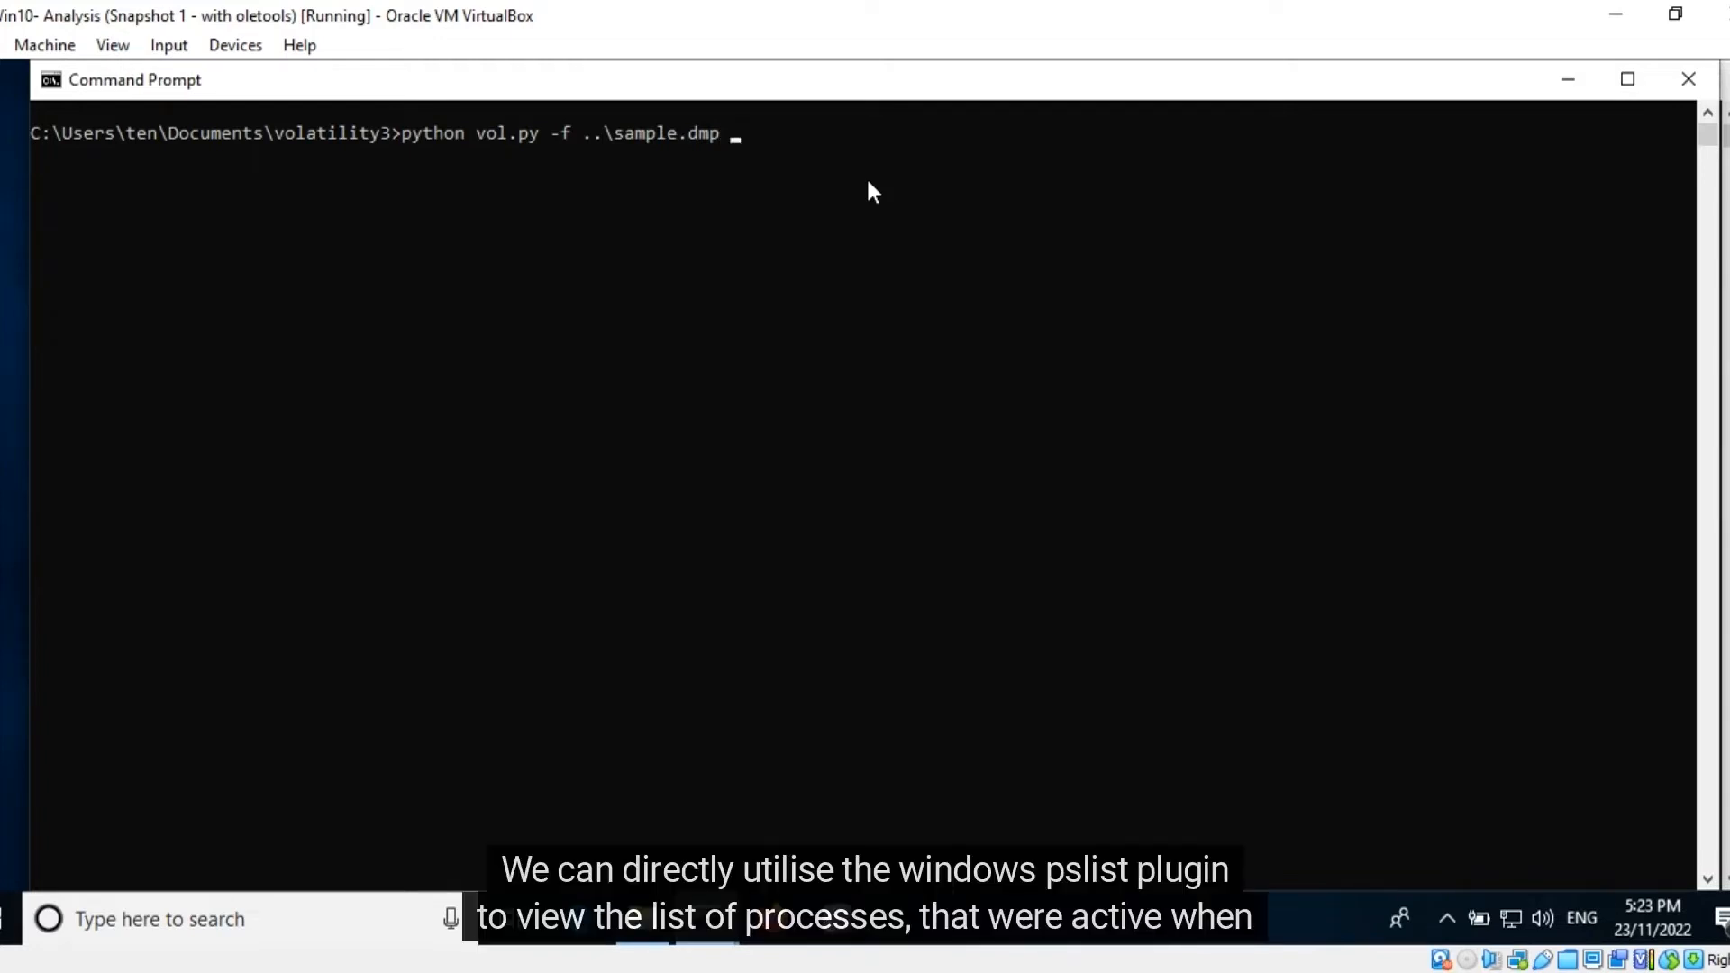
{"action": "type", "text": "windows.pslist"}
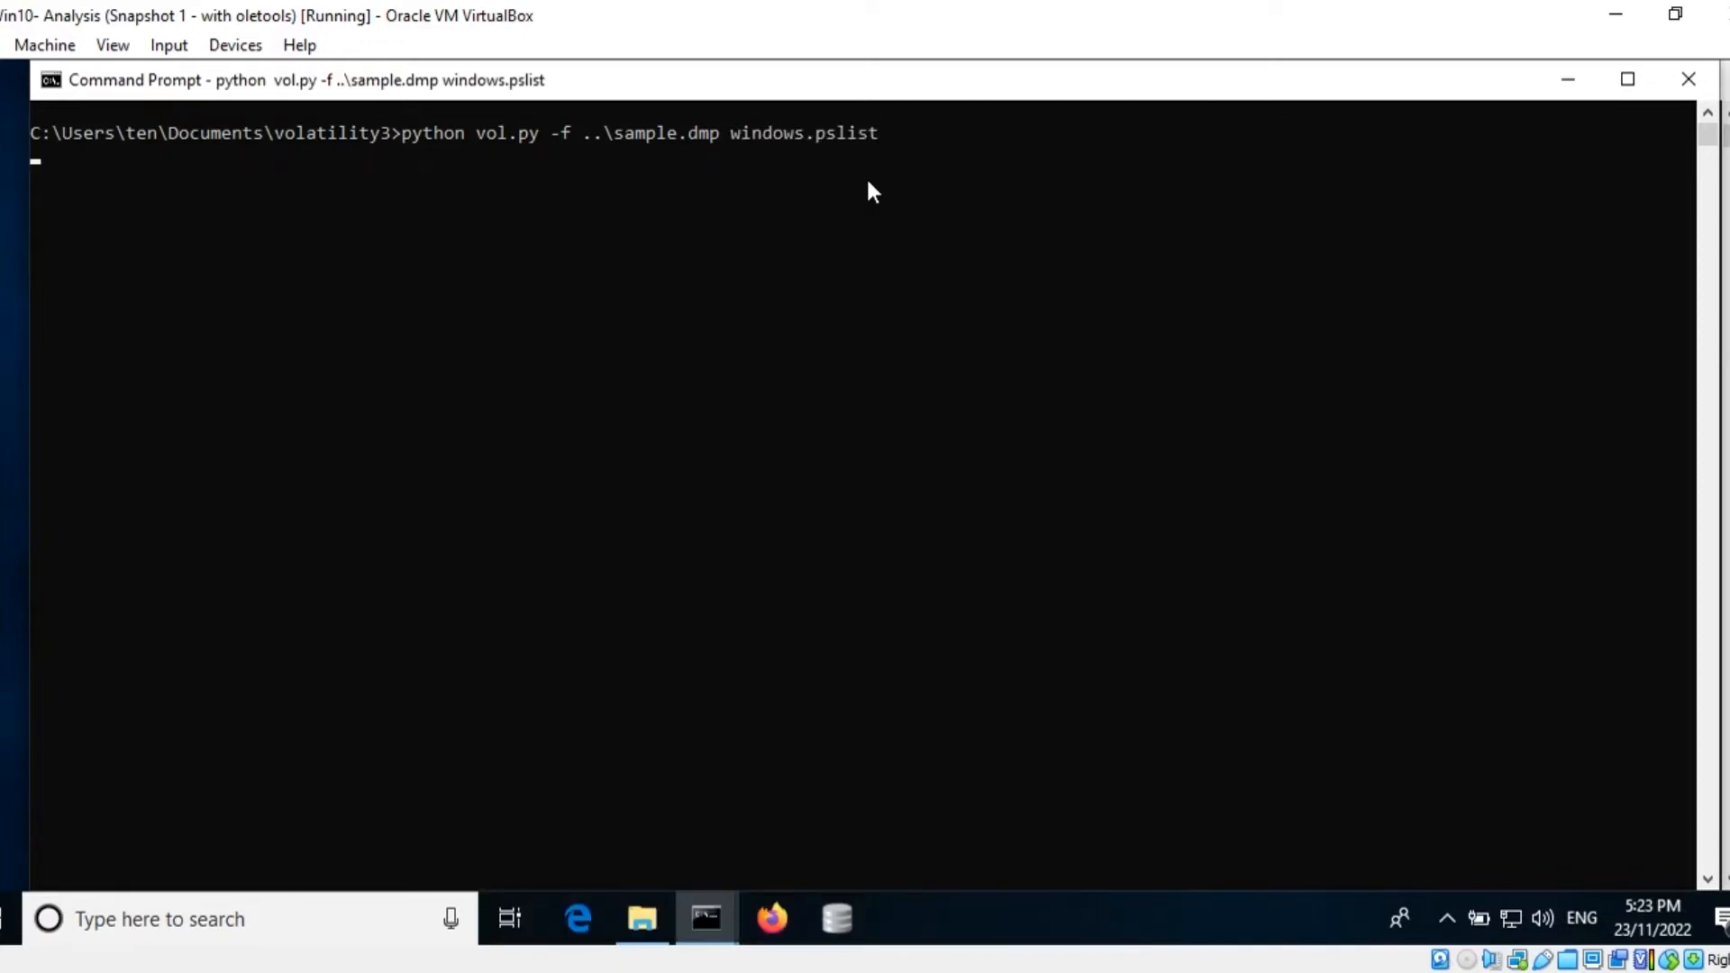
{"action": "key", "text": "enter"}
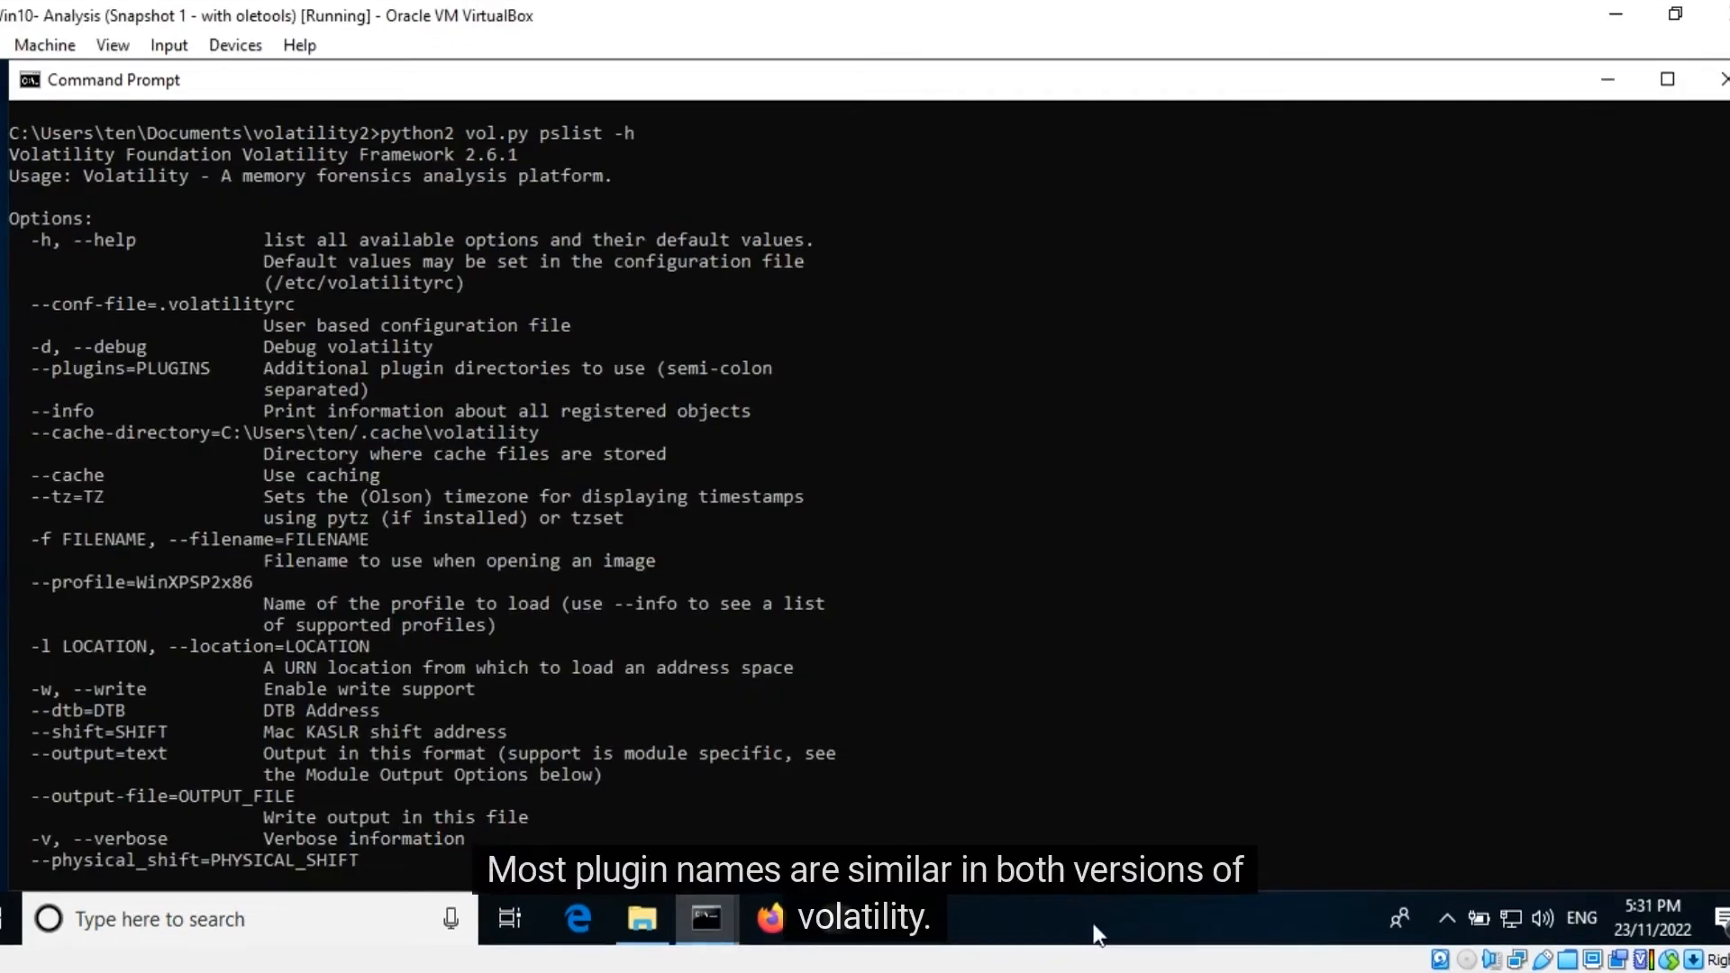
{"action": "mouse_move", "coordinate": [766, 180]}
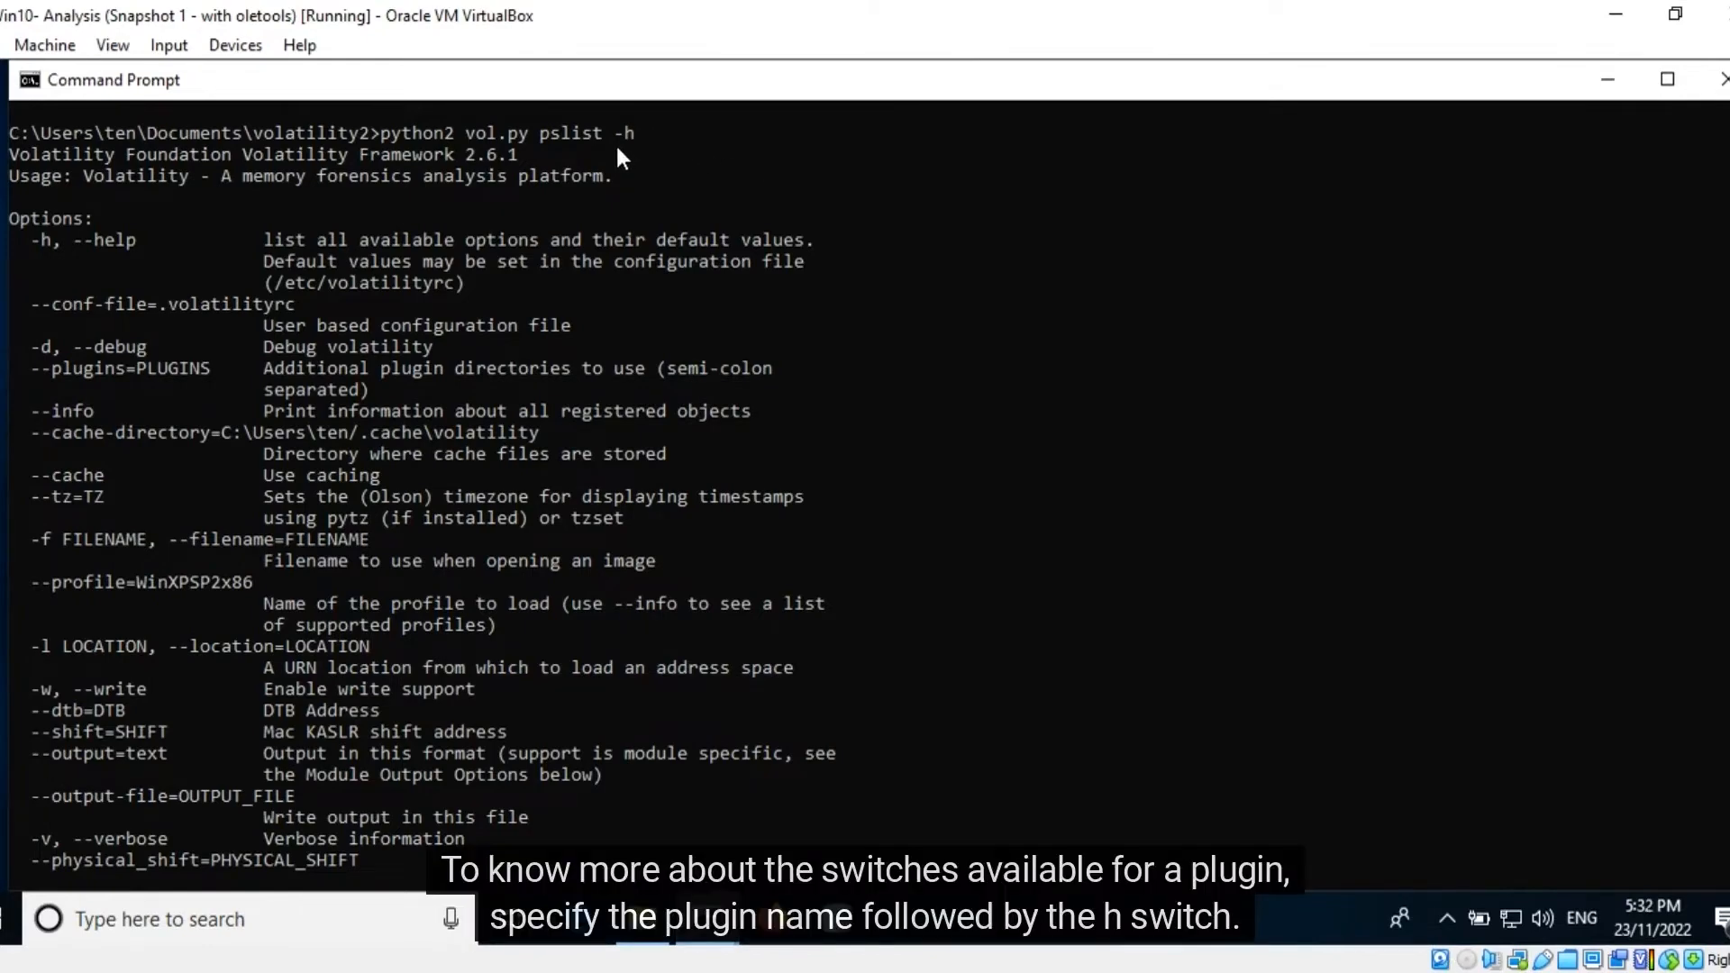
{"action": "mouse_move", "coordinate": [608, 157]}
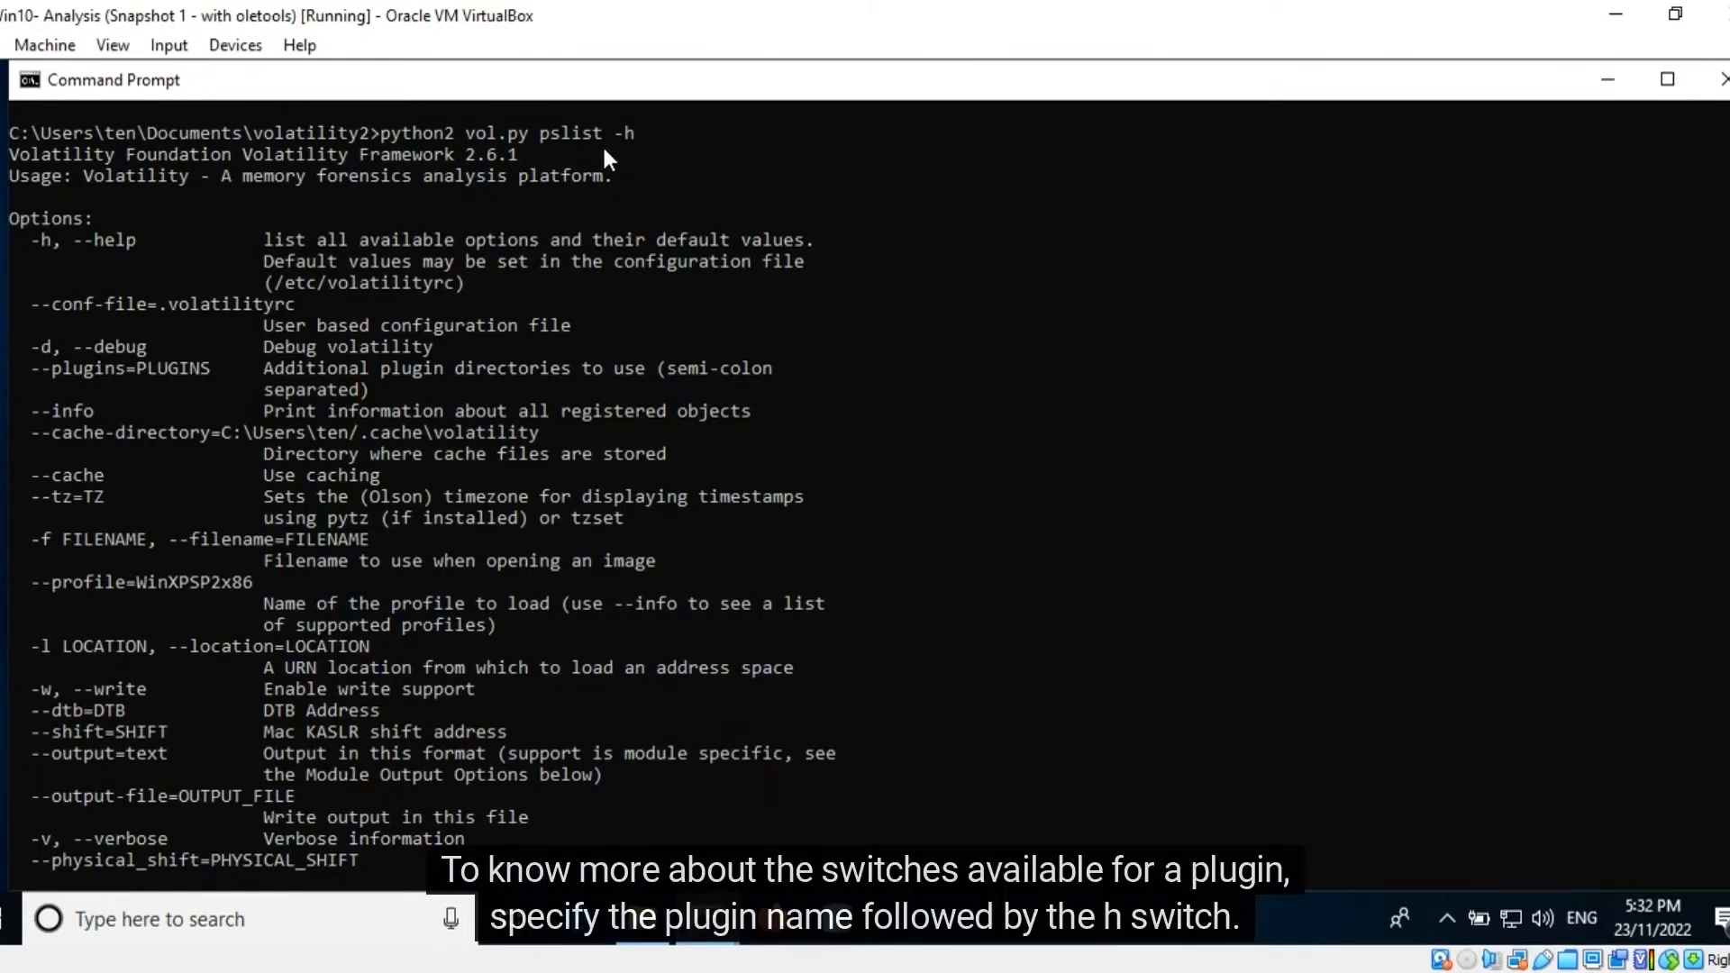
{"action": "mouse_move", "coordinate": [872, 200]}
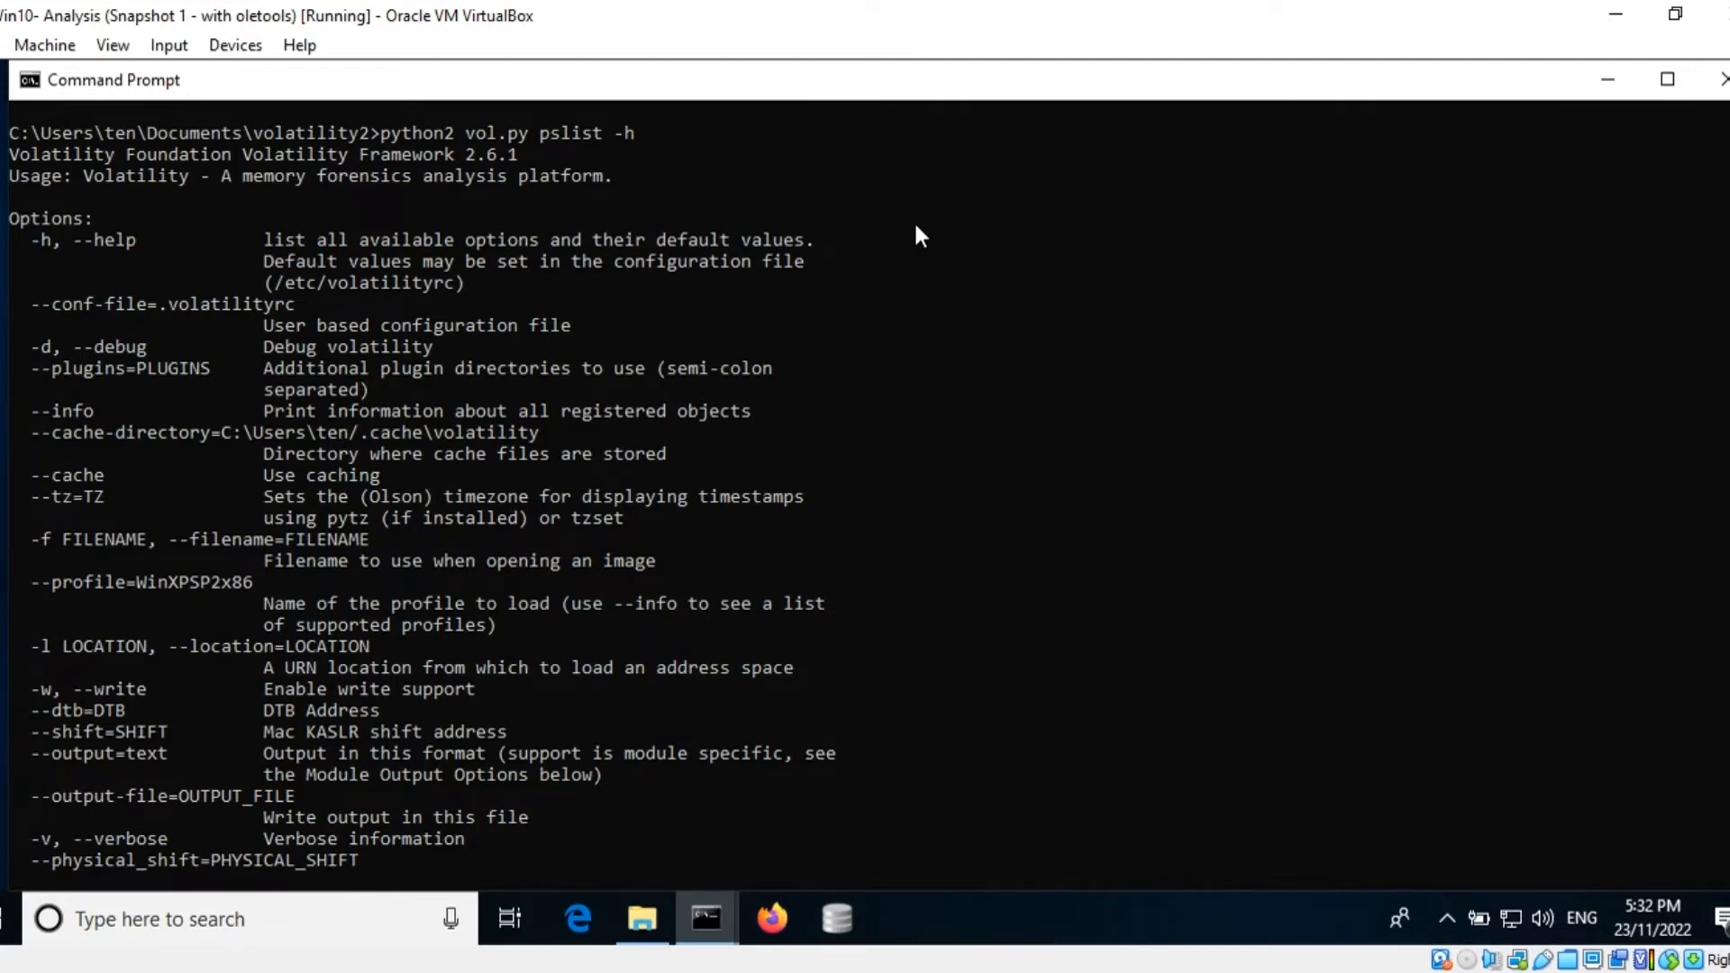
Scroll down to the end of the pslist help text, reaching the PSList module description.
{"action": "scroll", "scroll_direction": "down", "scroll_amount": 3}
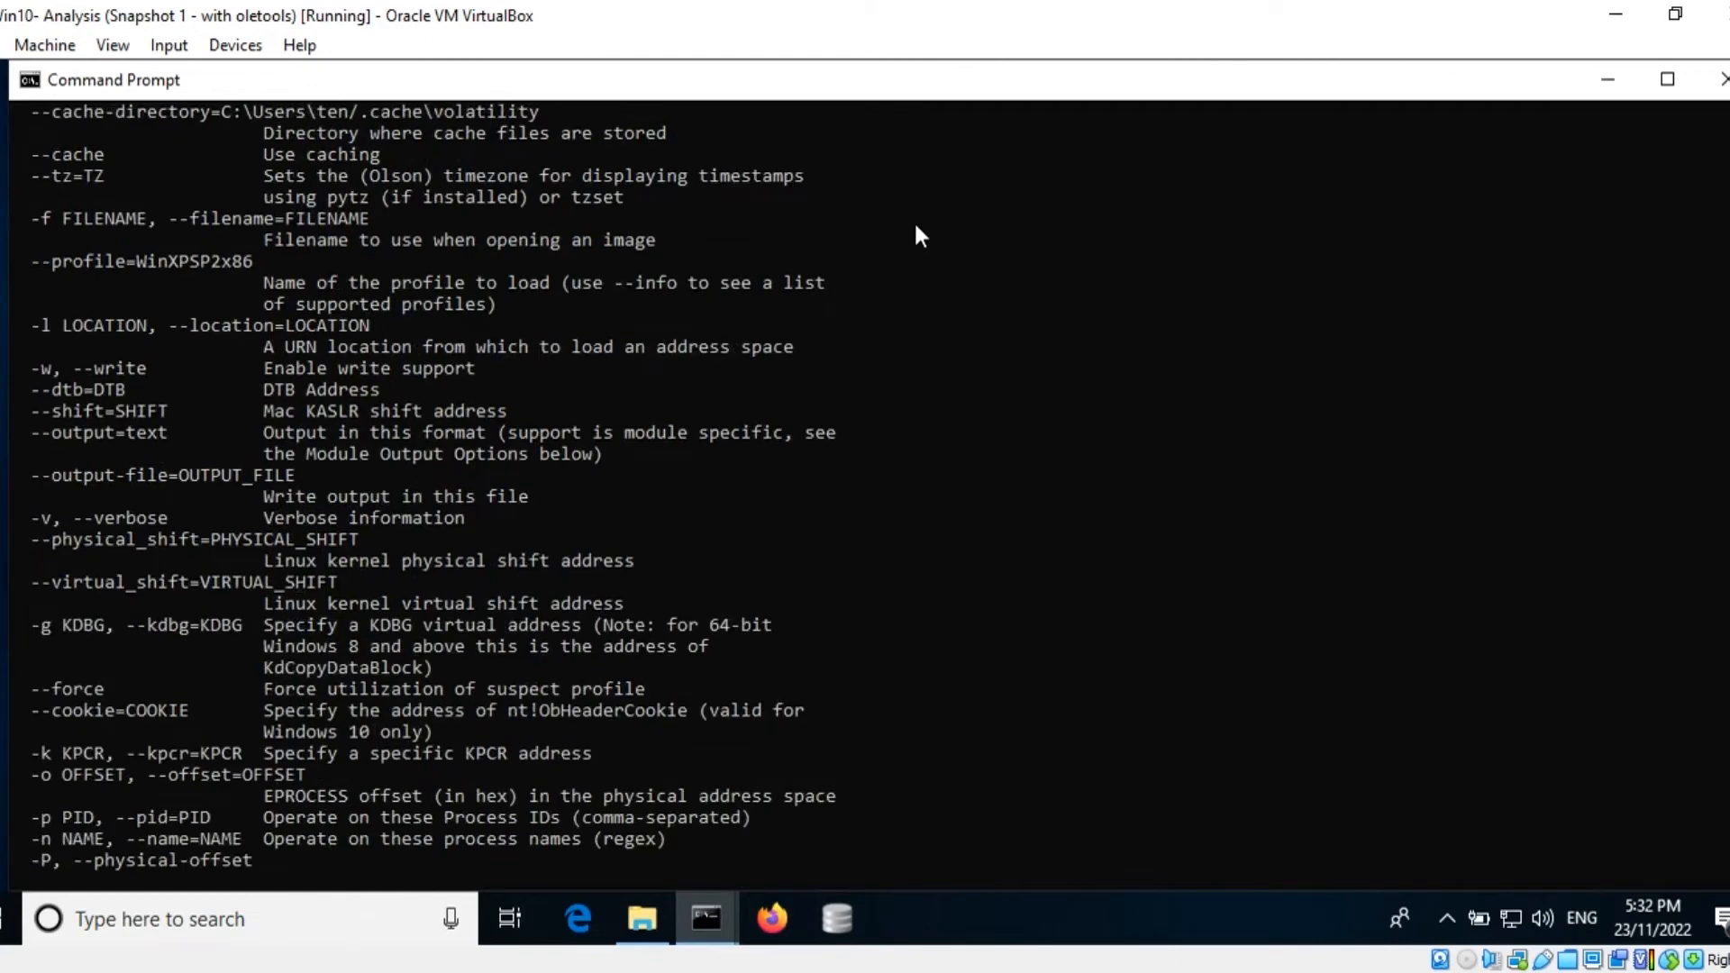
{"action": "scroll", "scroll_direction": "down", "scroll_amount": 3}
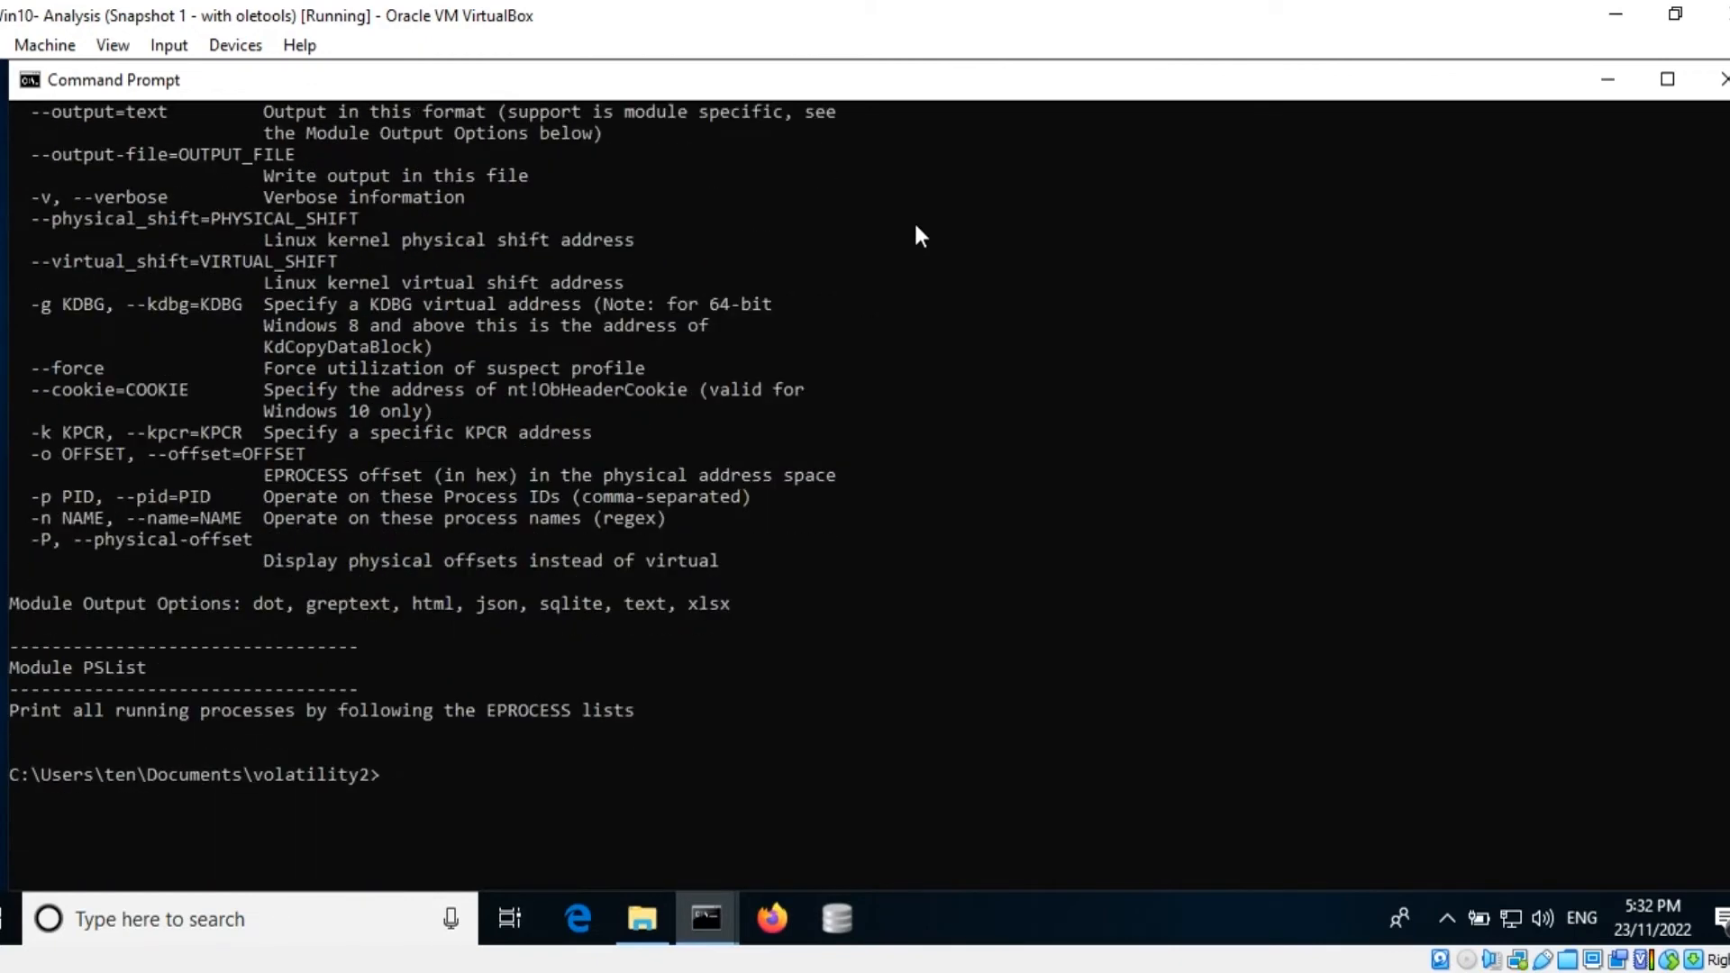
{"action": "mouse_move", "coordinate": [872, 582]}
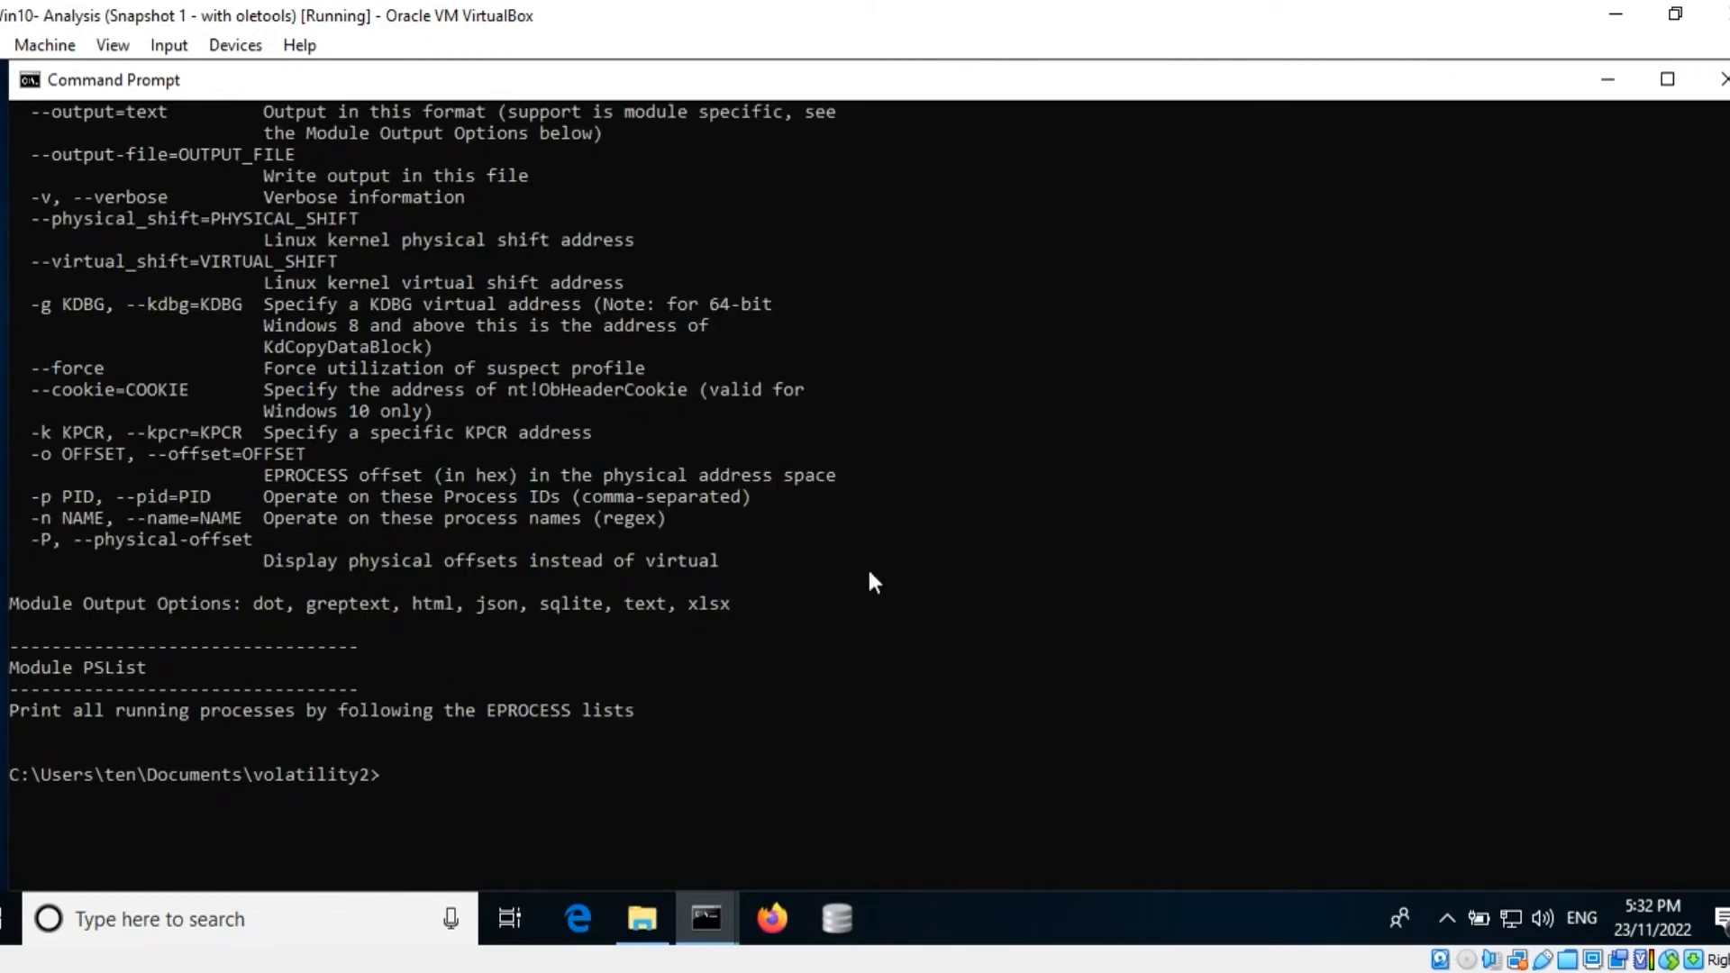
Run python vol.py windows.pslist -h to show its physical, pid and dump options.
{"action": "type", "text": "python vol.py windows.pslist -h"}
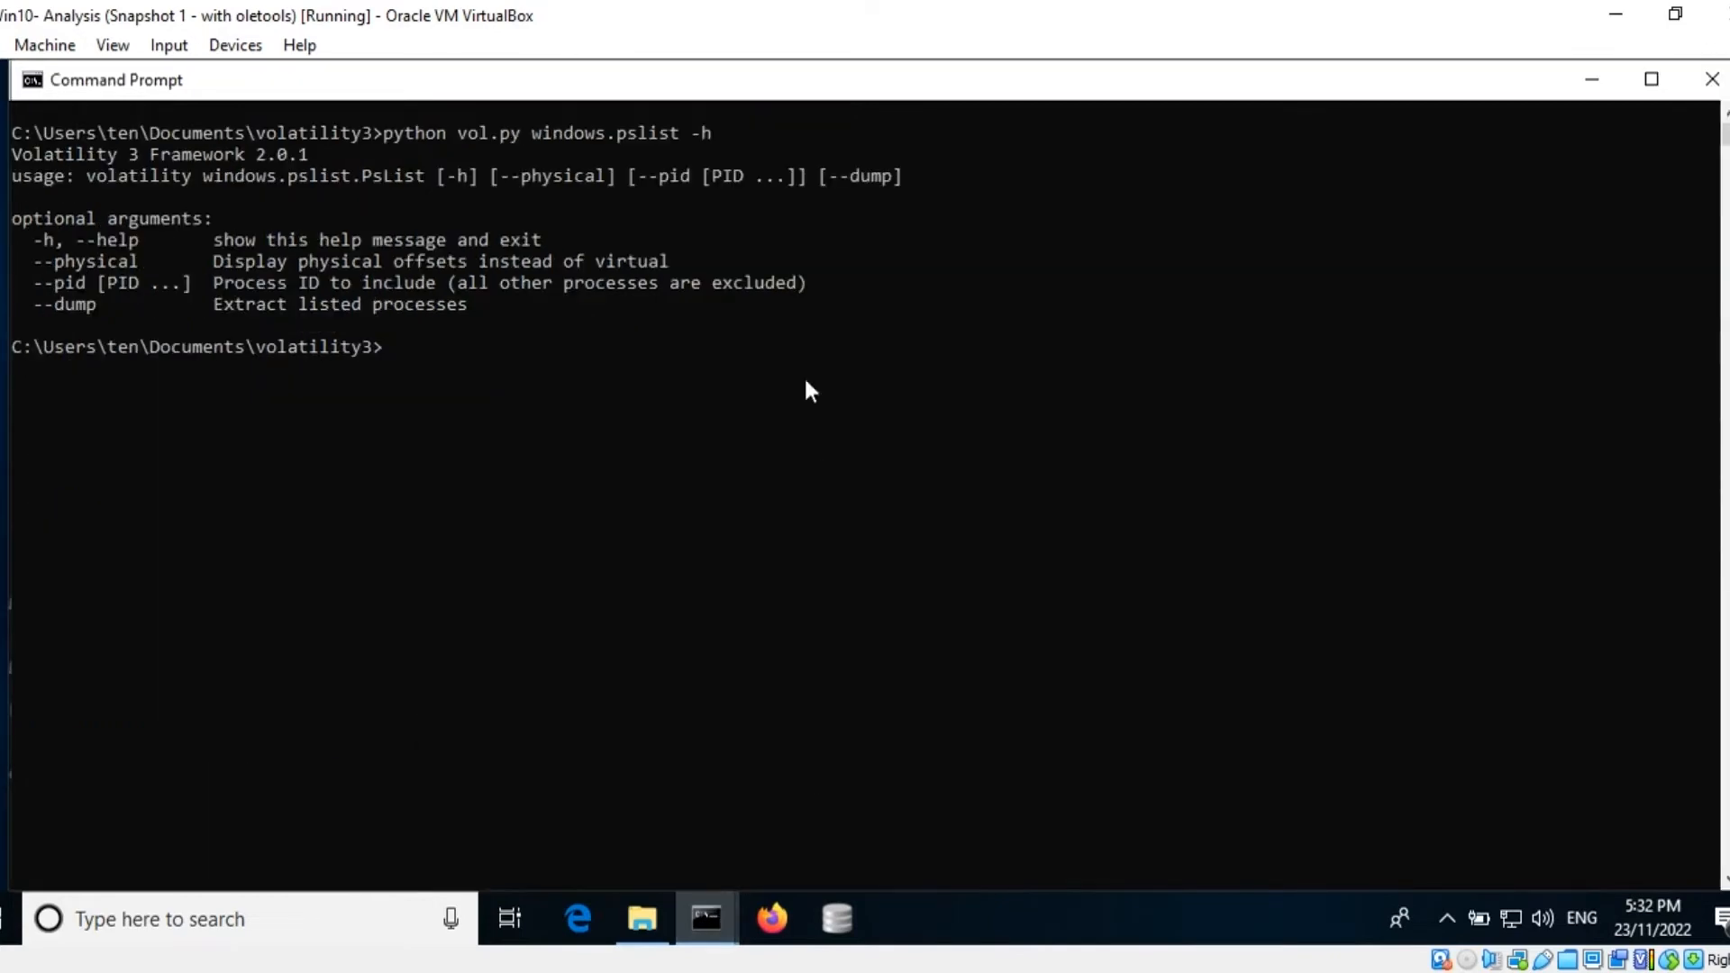
{"action": "mouse_move", "coordinate": [739, 139]}
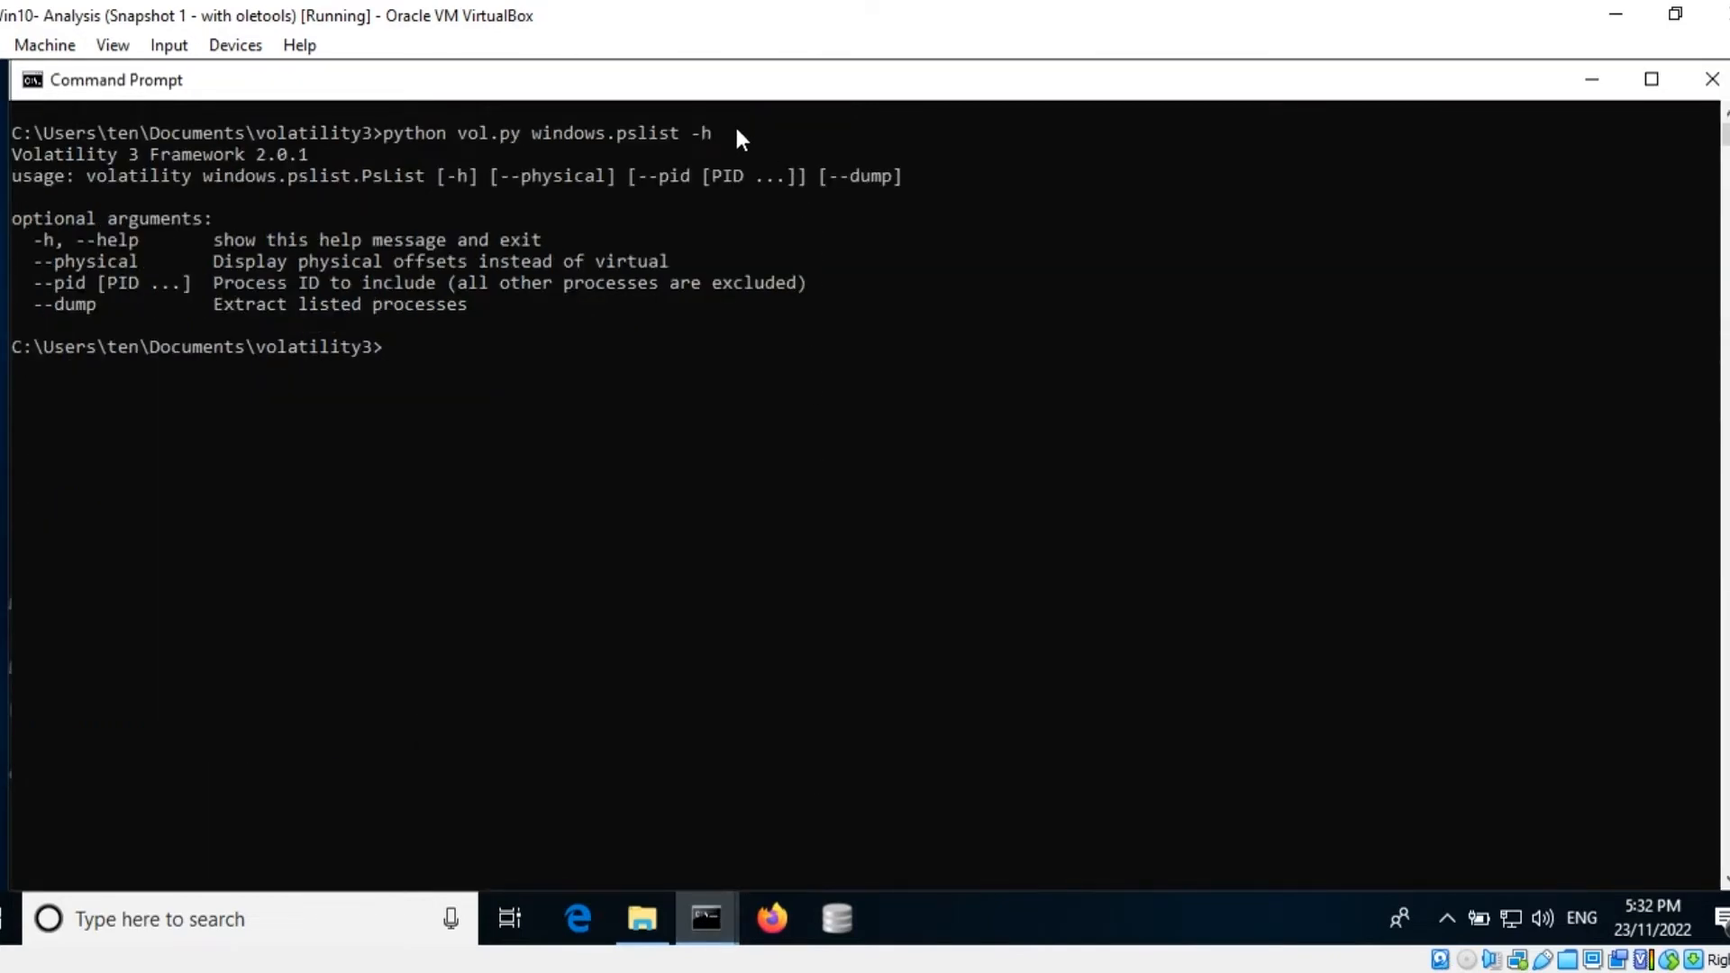